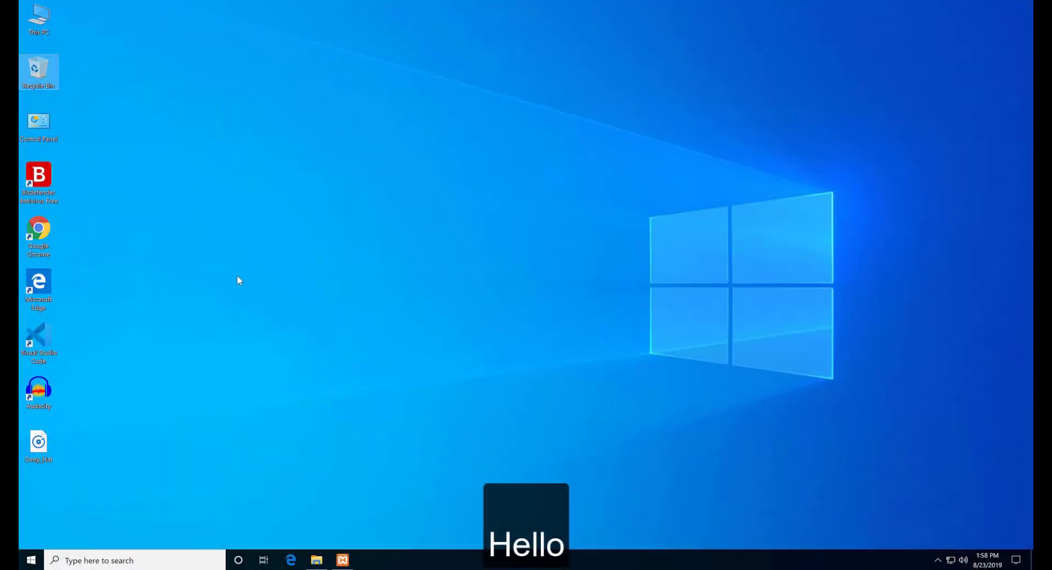
mouse_move(441, 201)
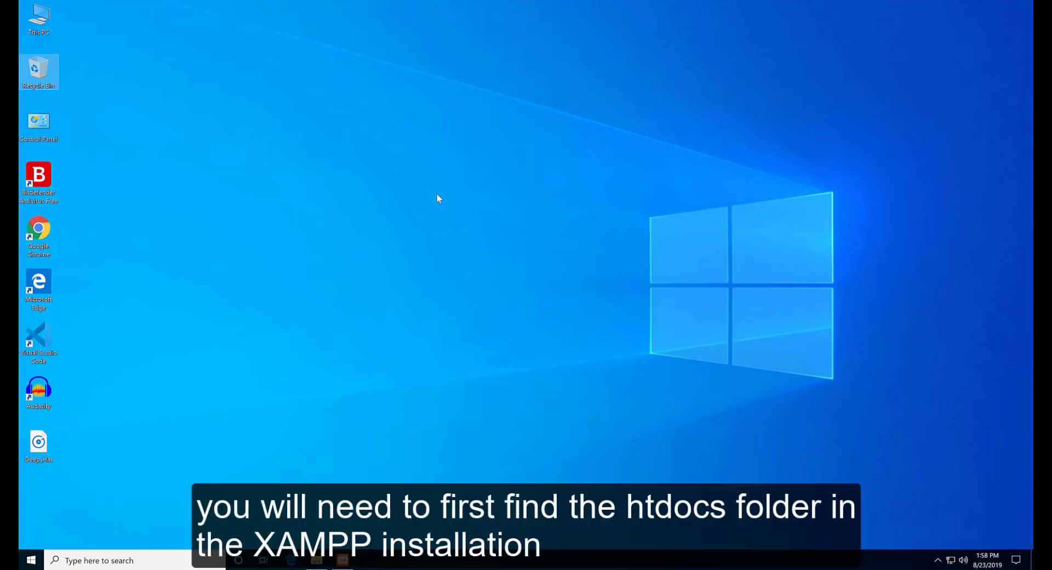
mouse_move(424, 196)
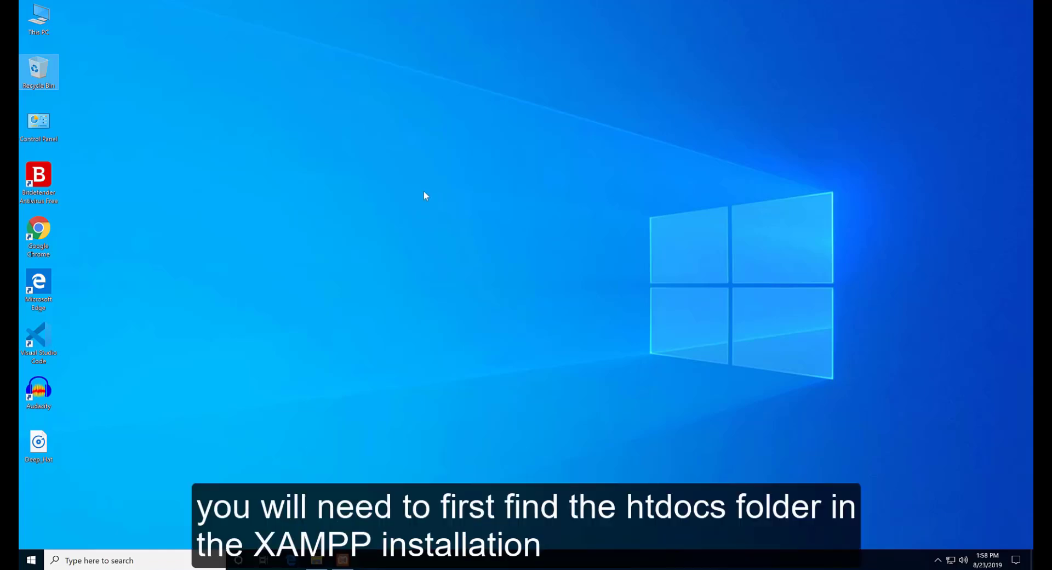
mouse_move(292, 166)
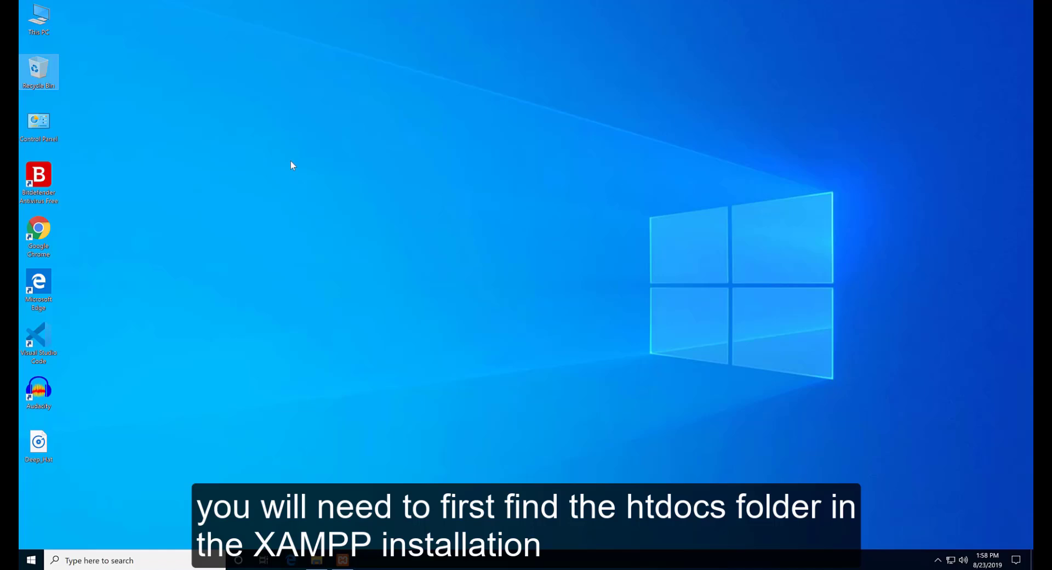
mouse_move(211, 108)
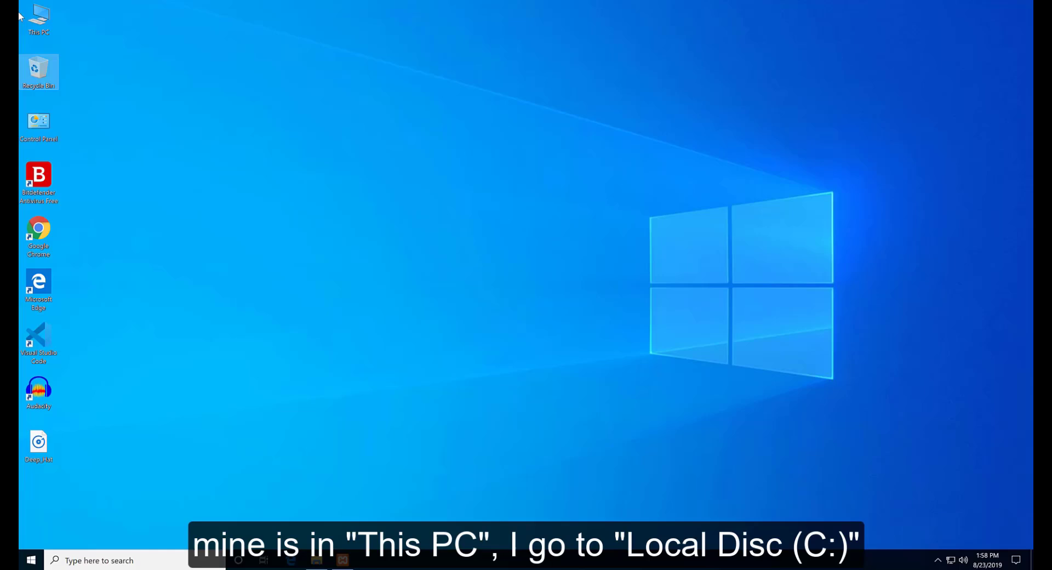
Browse from This PC through Local Disk (C:) and xampp into the htdocs folder.
double_click(38, 17)
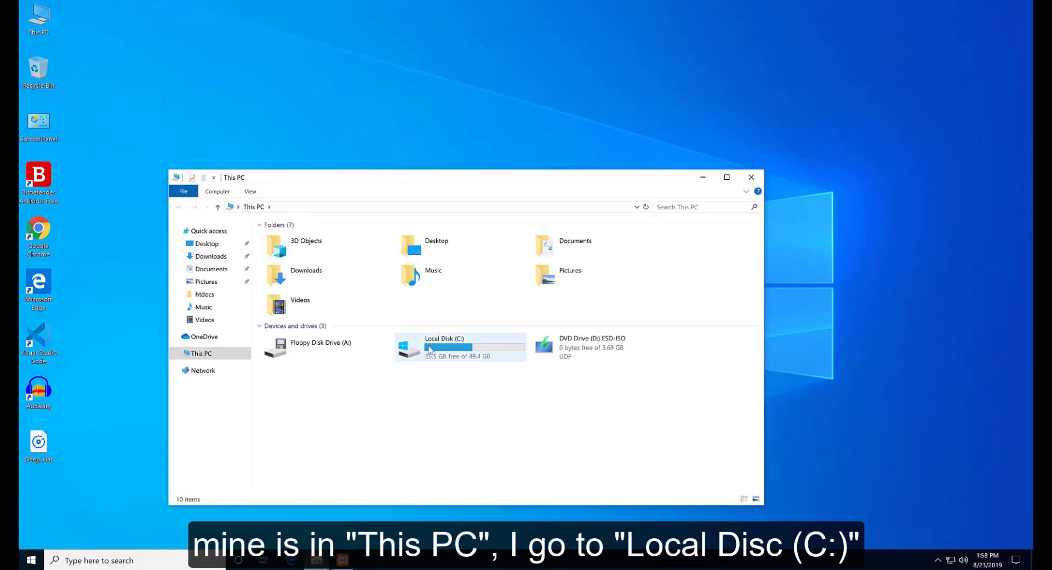
double_click(459, 347)
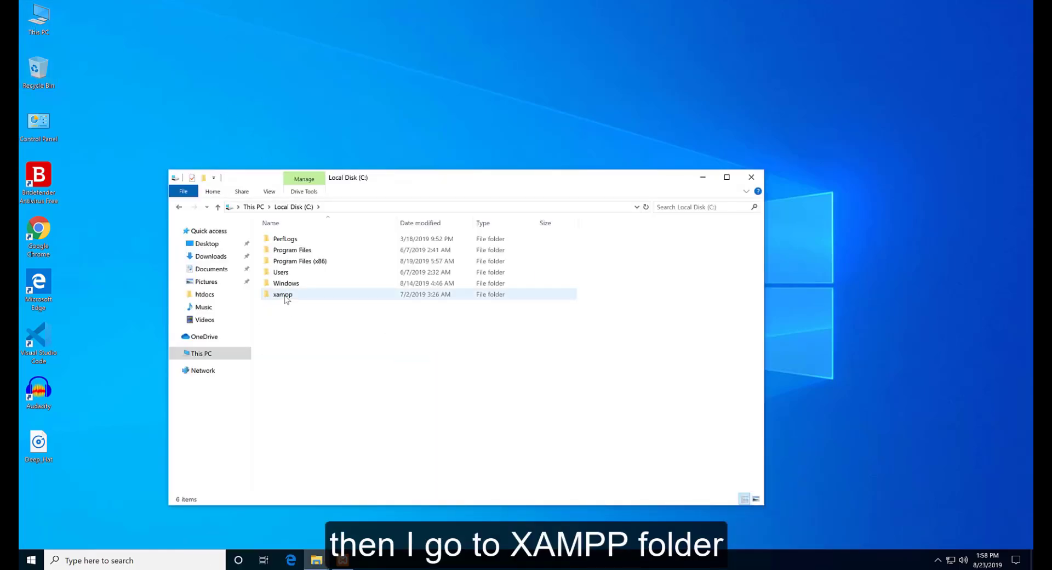
mouse_move(283, 294)
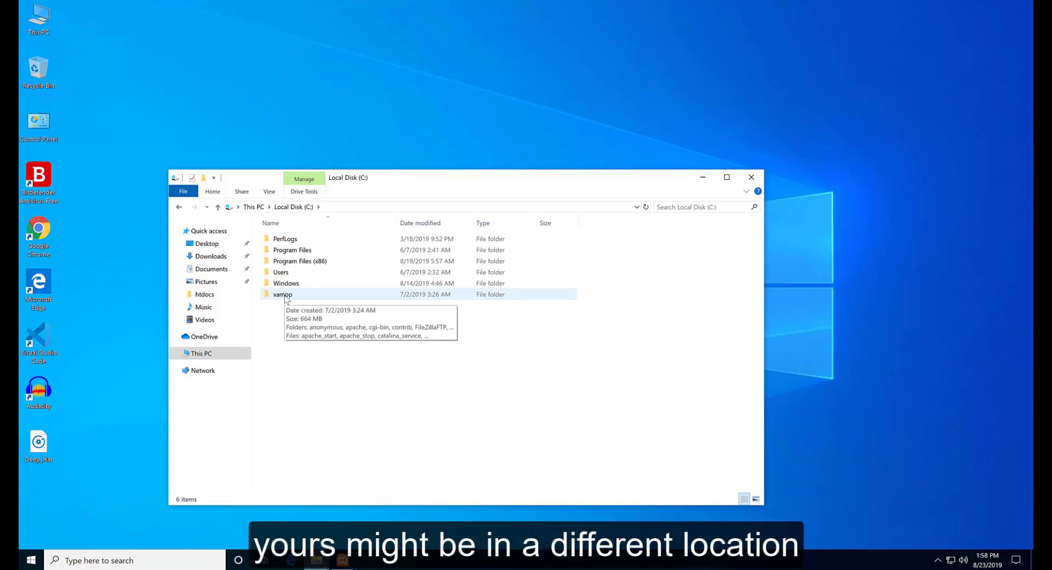
mouse_move(283, 293)
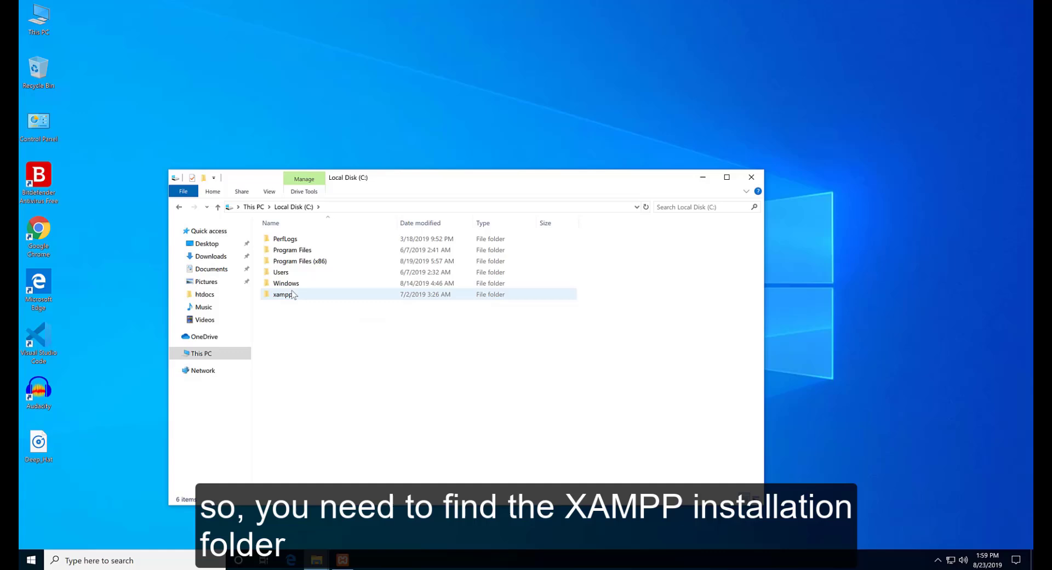
mouse_move(282, 294)
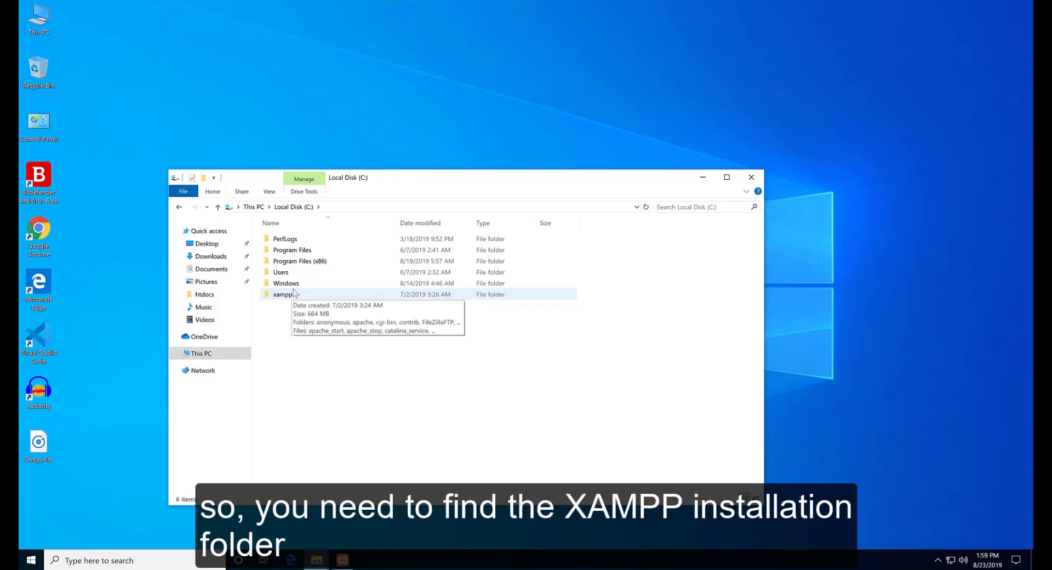
double_click(282, 294)
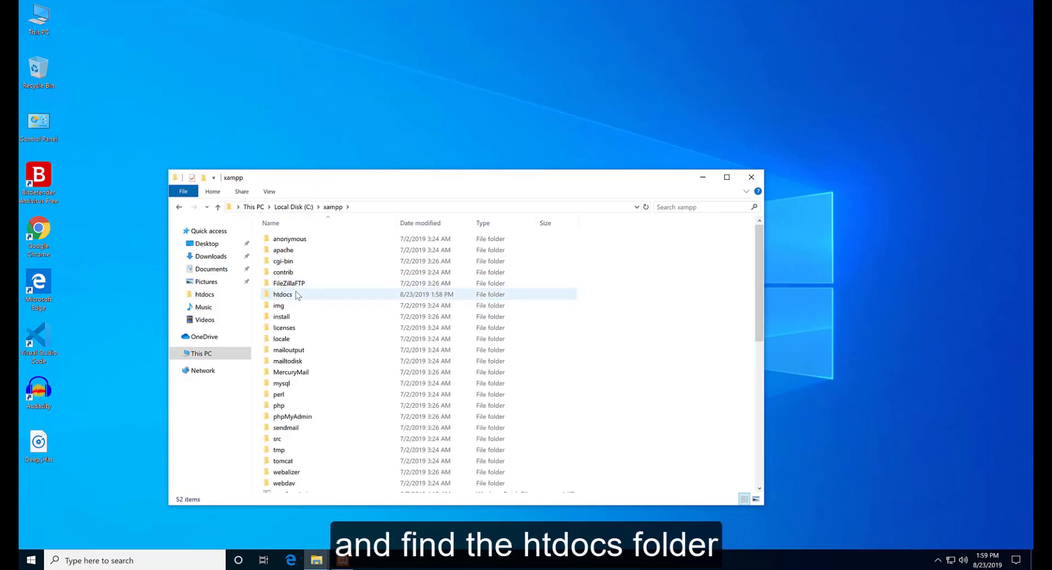
mouse_move(282, 293)
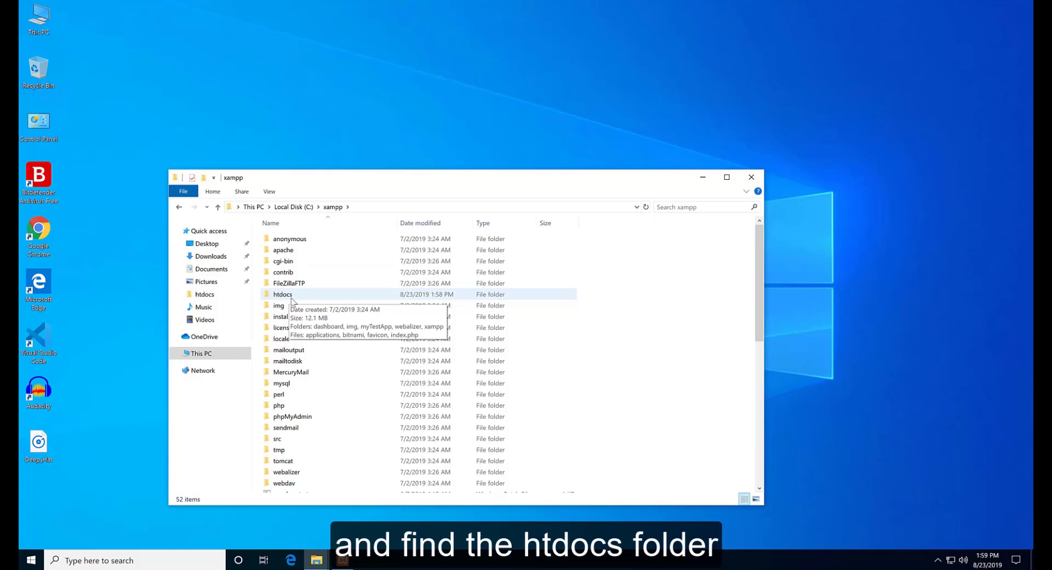
double_click(282, 294)
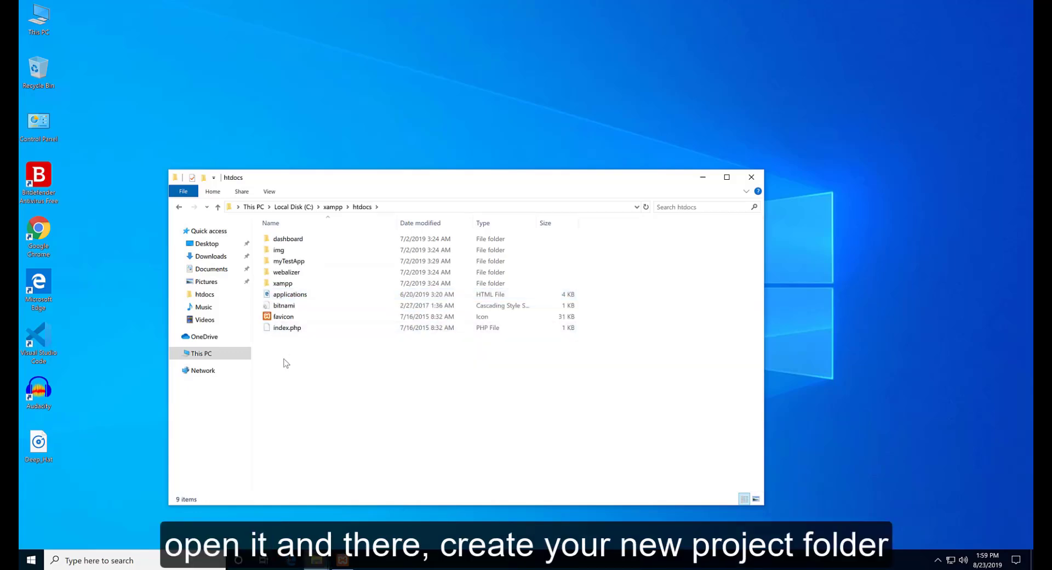
Create a new folder named PHPinVisualStudioCode in htdocs and close File Explorer.
right_click(283, 363)
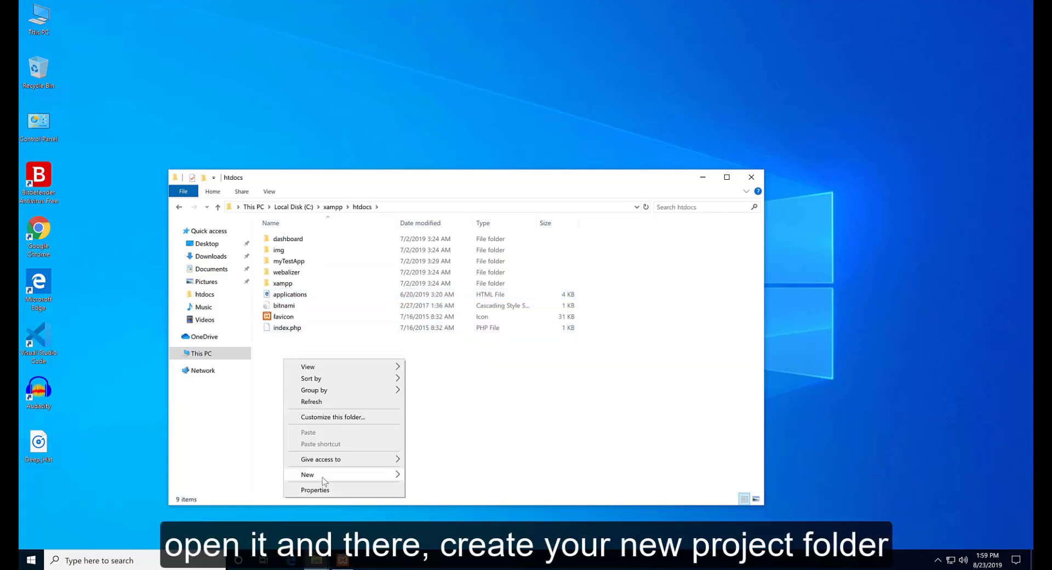
left_click(307, 474)
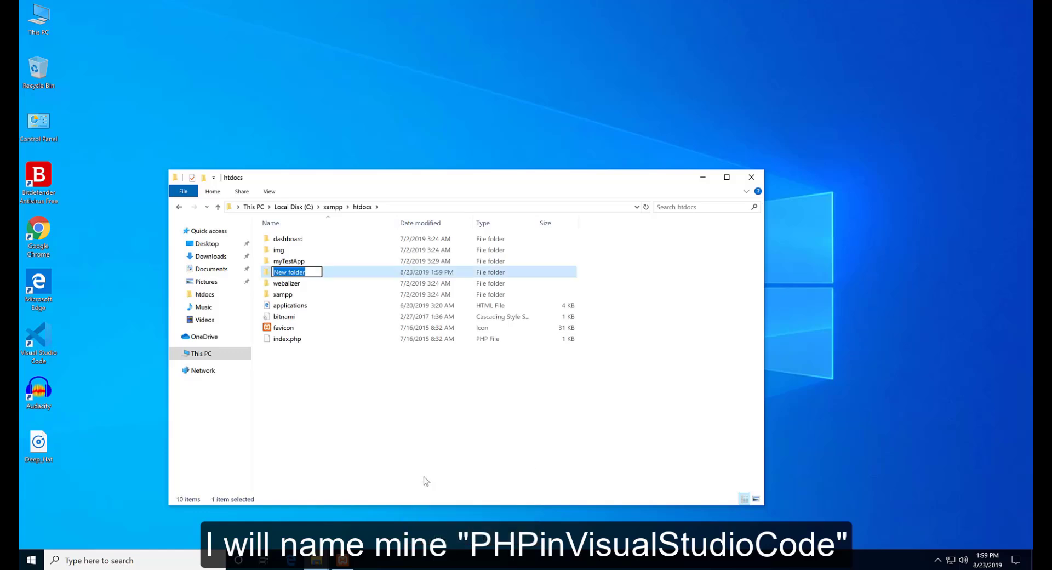
type("PHPinVisualStudioCode")
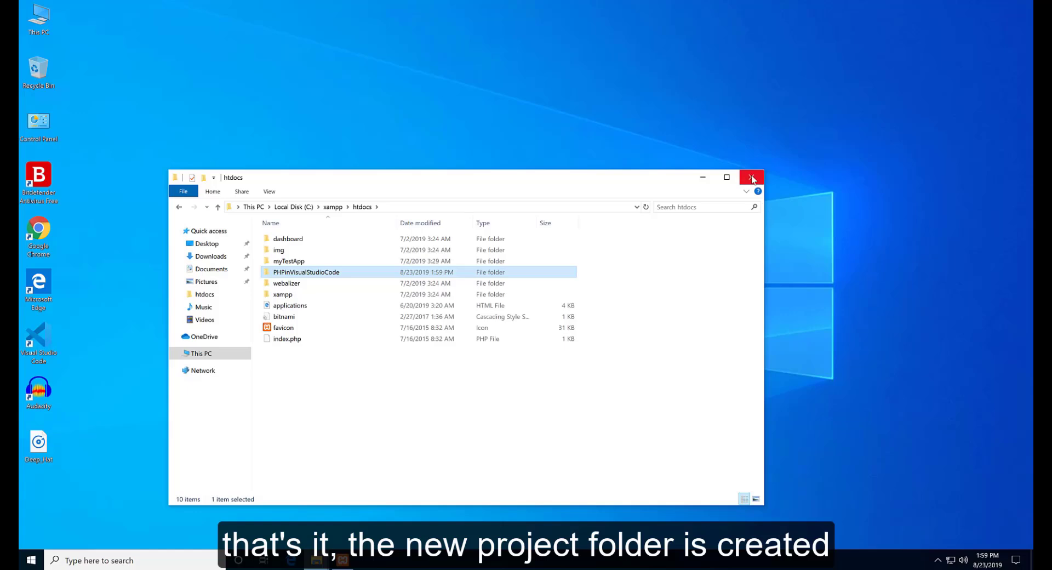
left_click(752, 176)
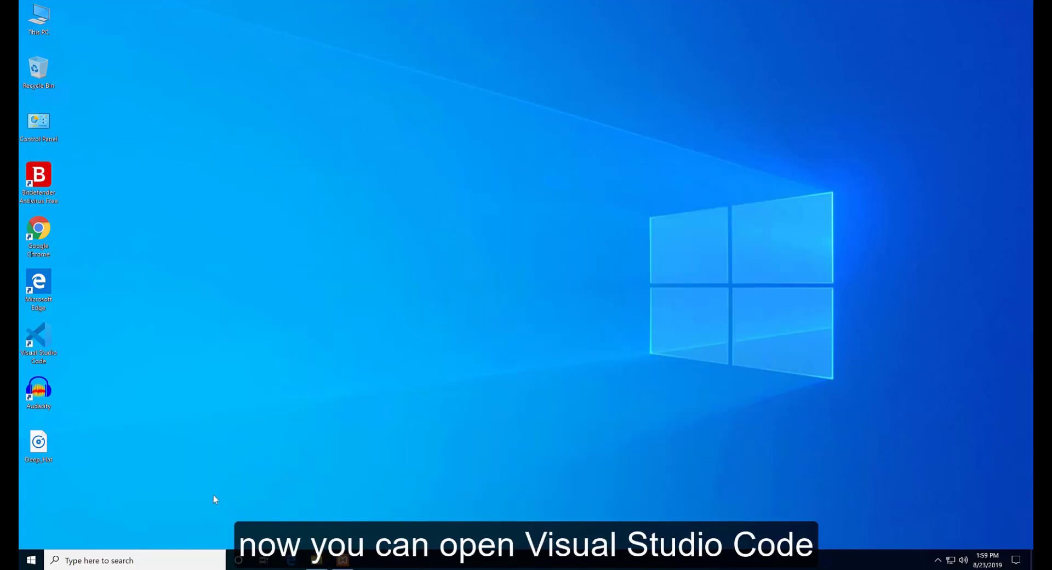
Launch Visual Studio Code from the taskbar search.
type("visual Studio Code")
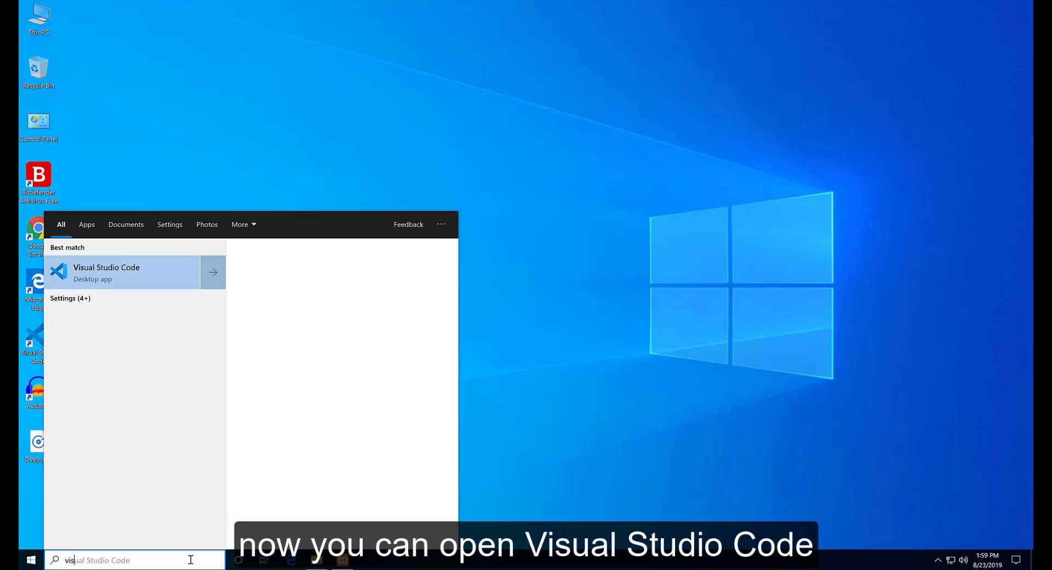
left_click(107, 272)
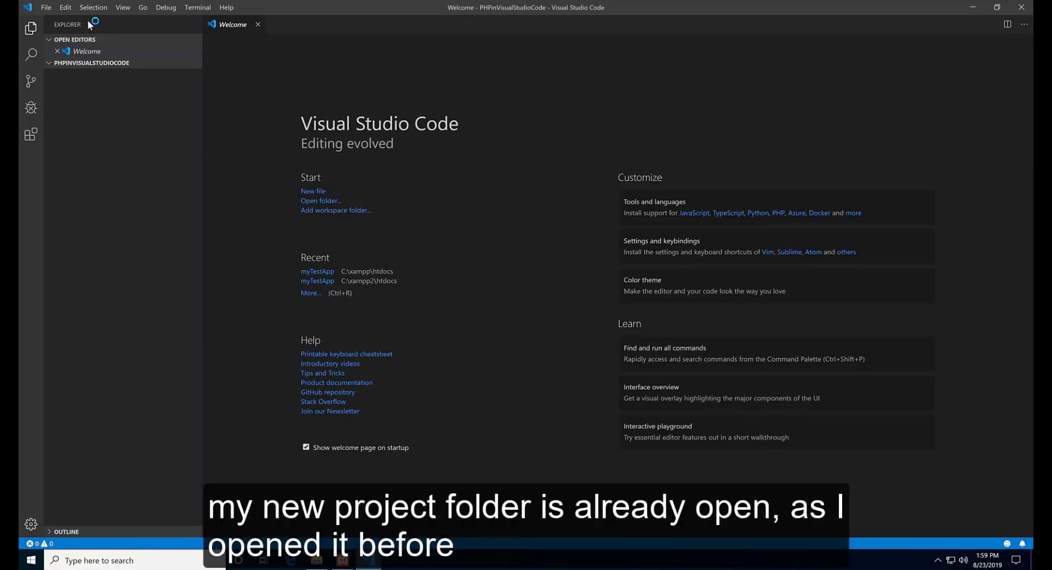
mouse_move(84, 103)
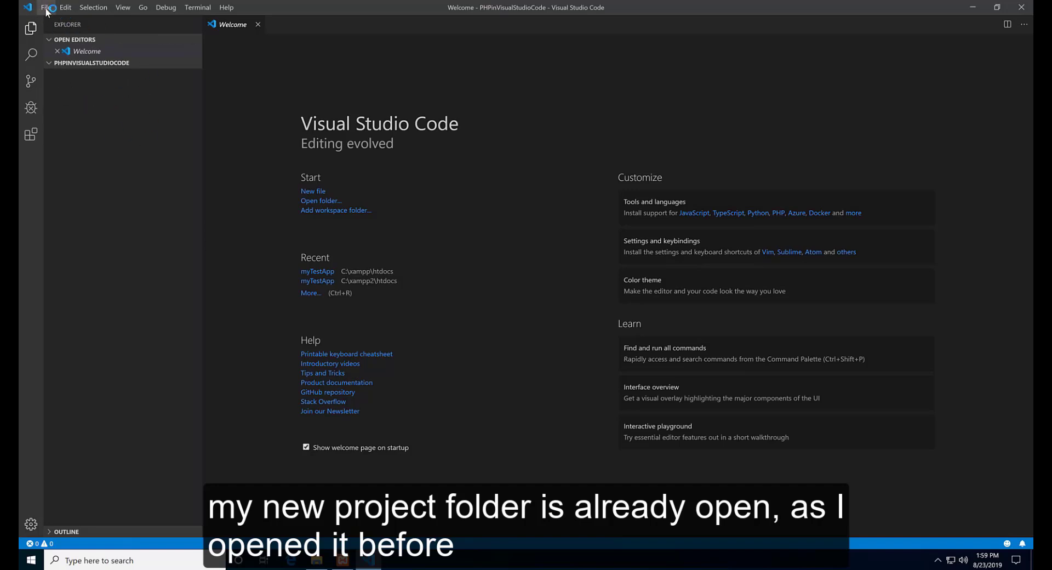
Close the currently open project folder via File > Close Folder.
left_click(46, 8)
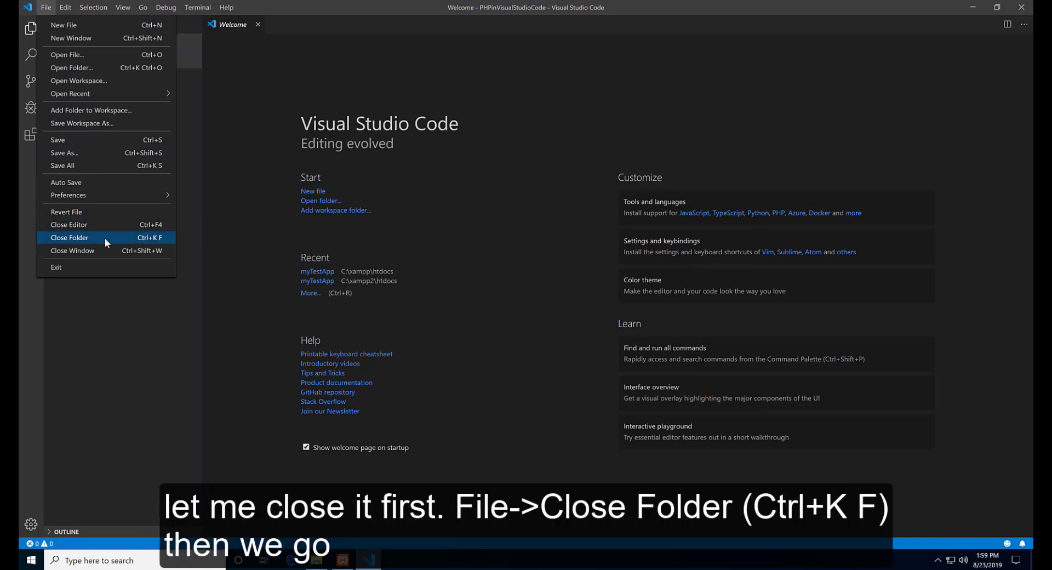
left_click(69, 236)
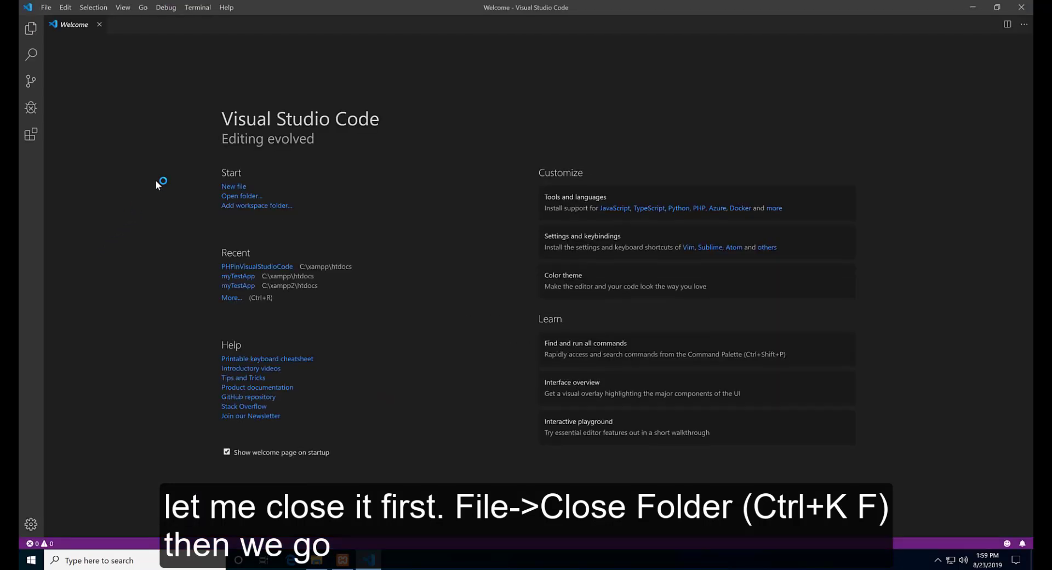
left_click(46, 8)
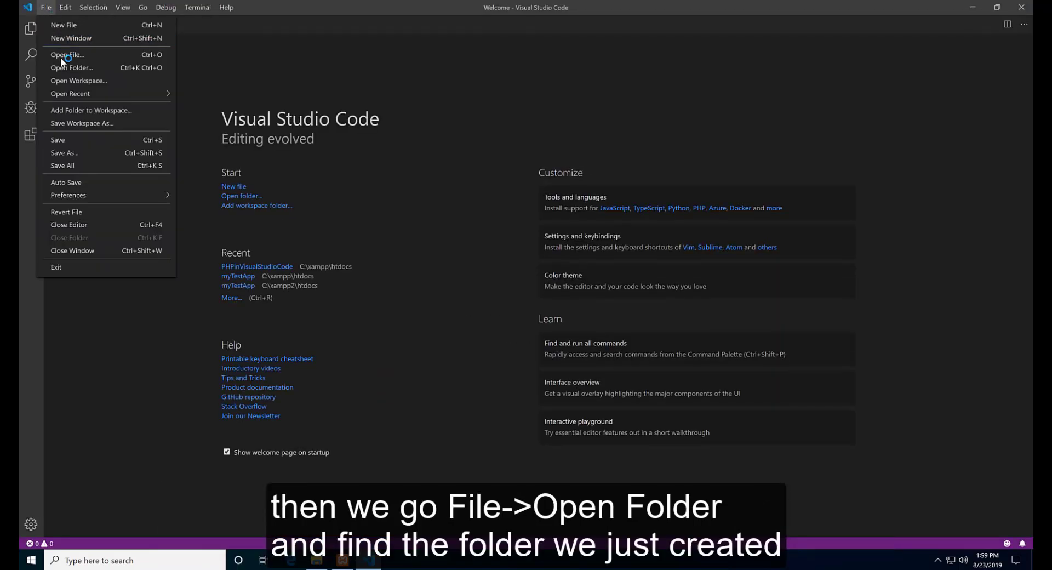
Open C:\xampp\htdocs\PHPinVisualStudioCode as the workspace folder.
left_click(72, 66)
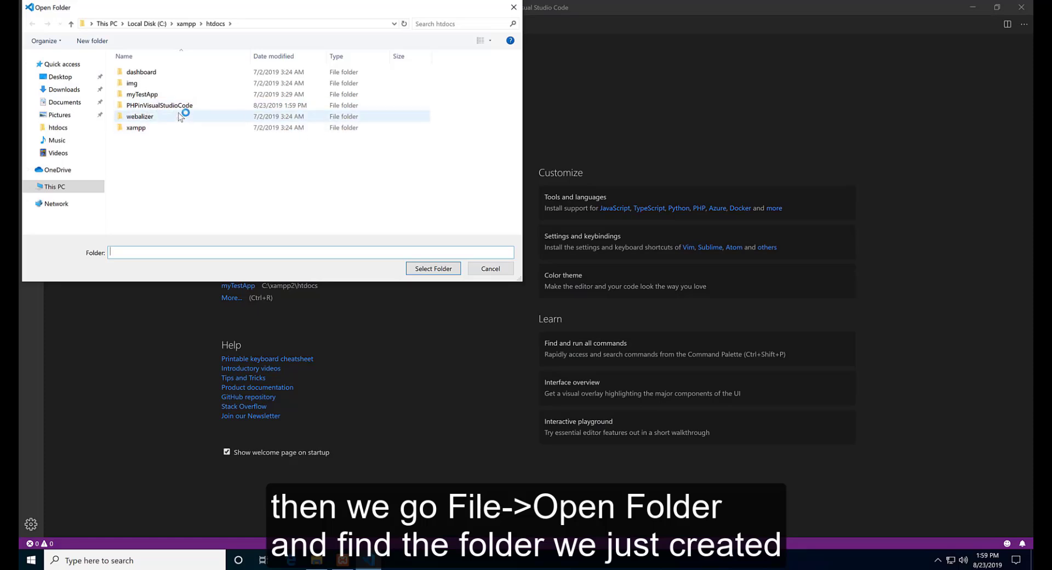
left_click(141, 23)
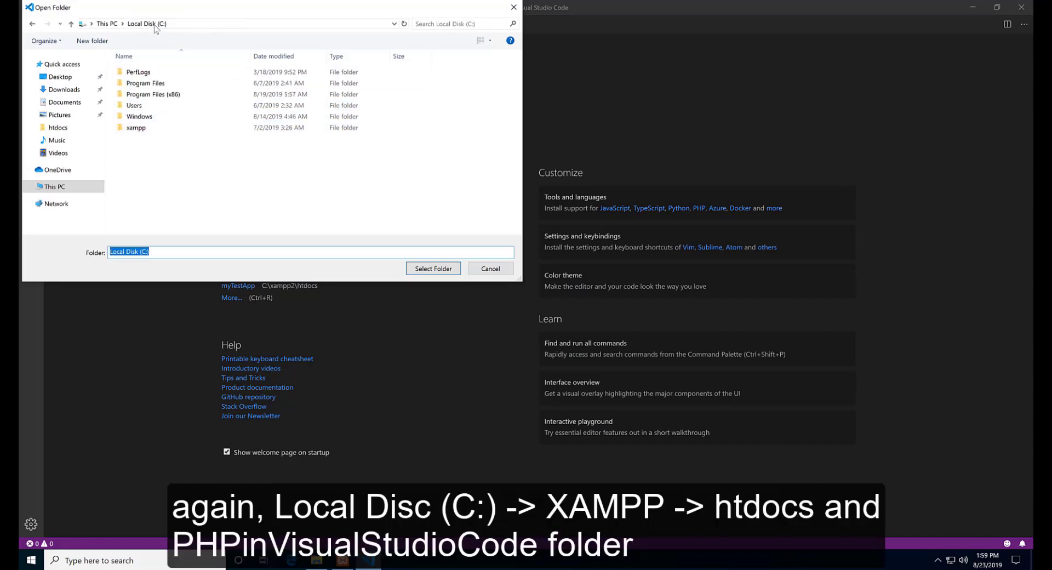
double_click(136, 127)
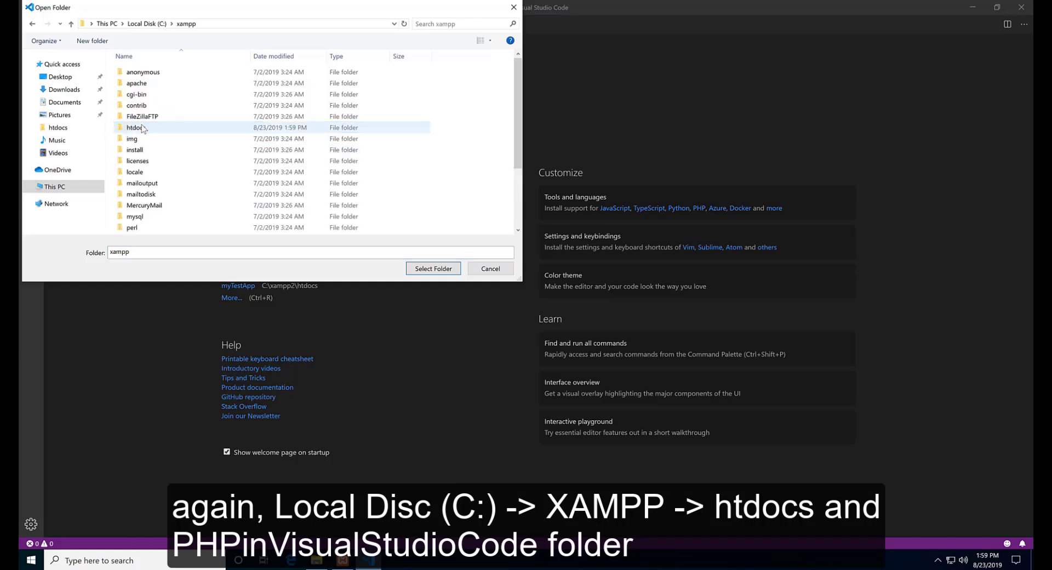
double_click(134, 128)
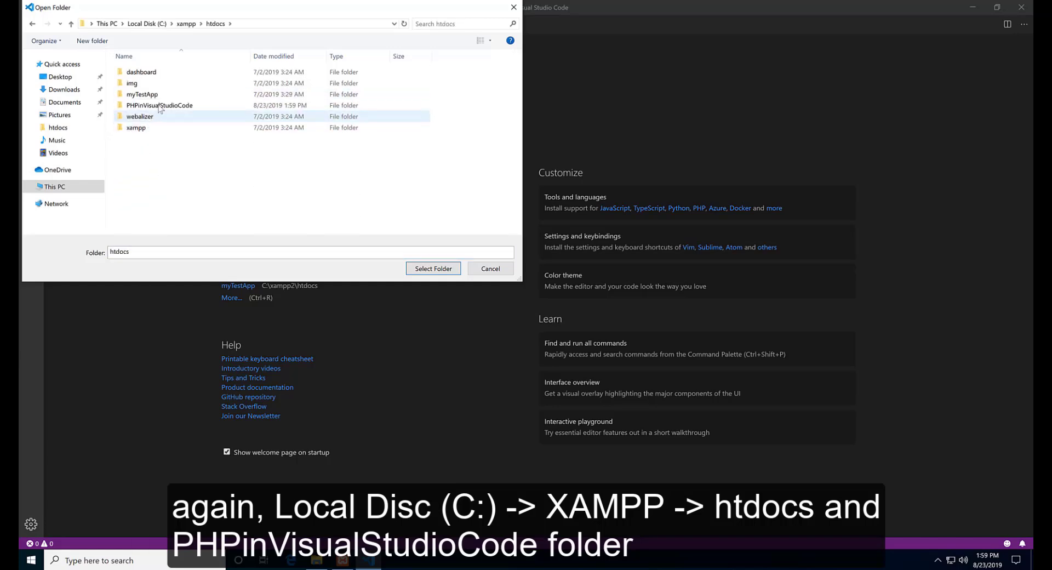
left_click(159, 106)
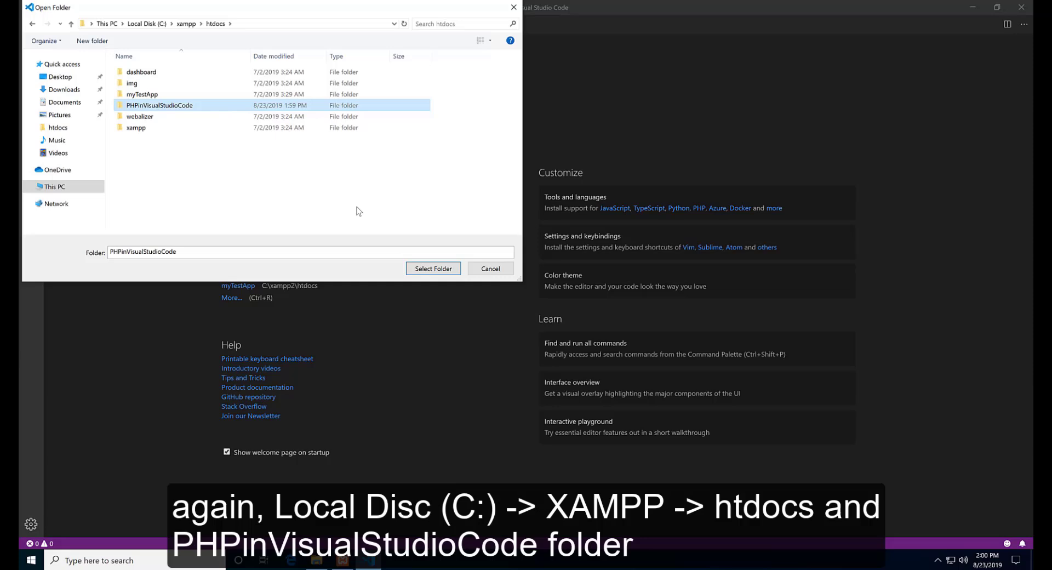
left_click(432, 268)
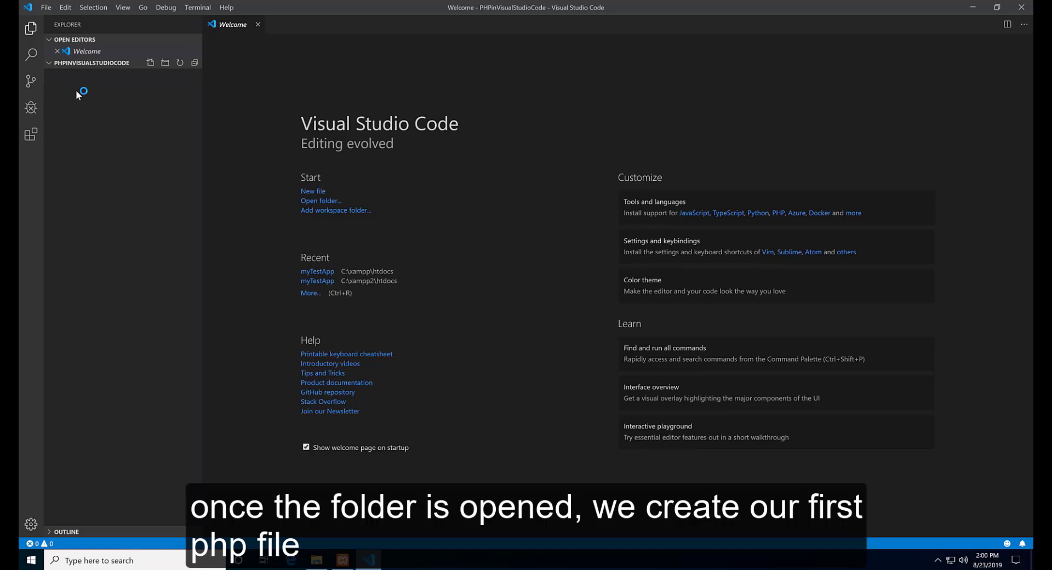
mouse_move(77, 86)
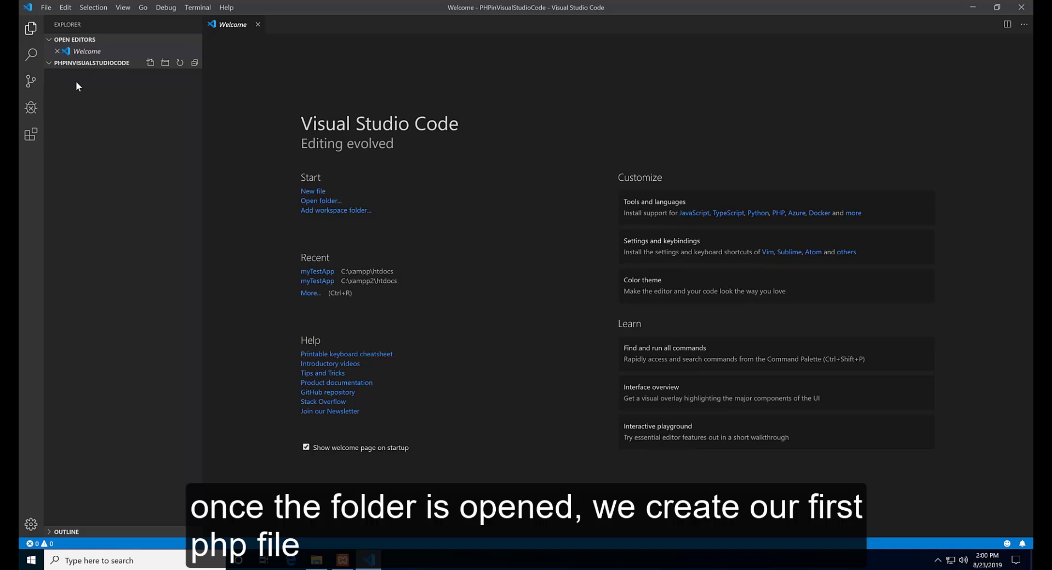
mouse_move(108, 97)
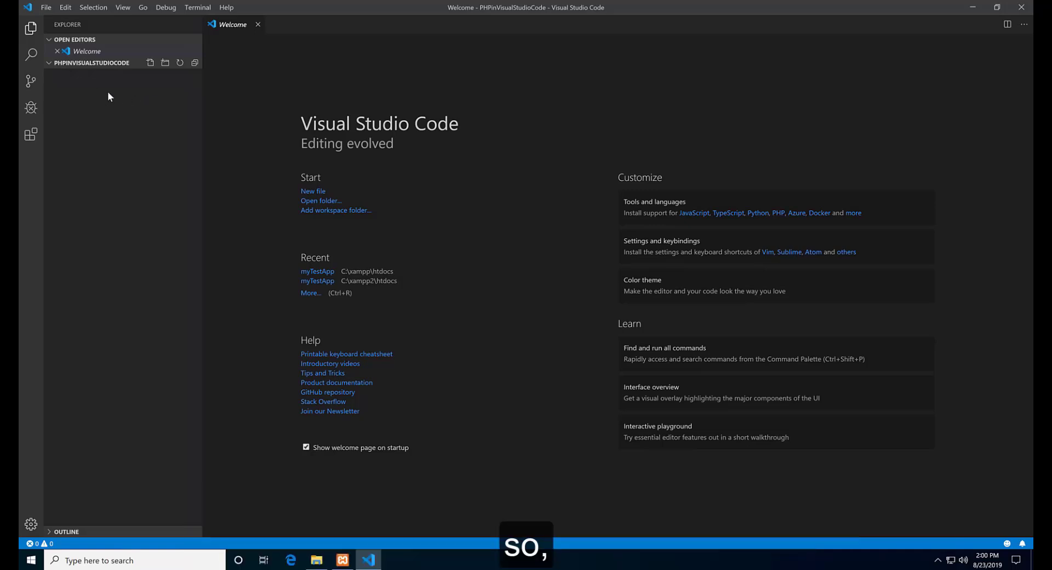
mouse_move(80, 88)
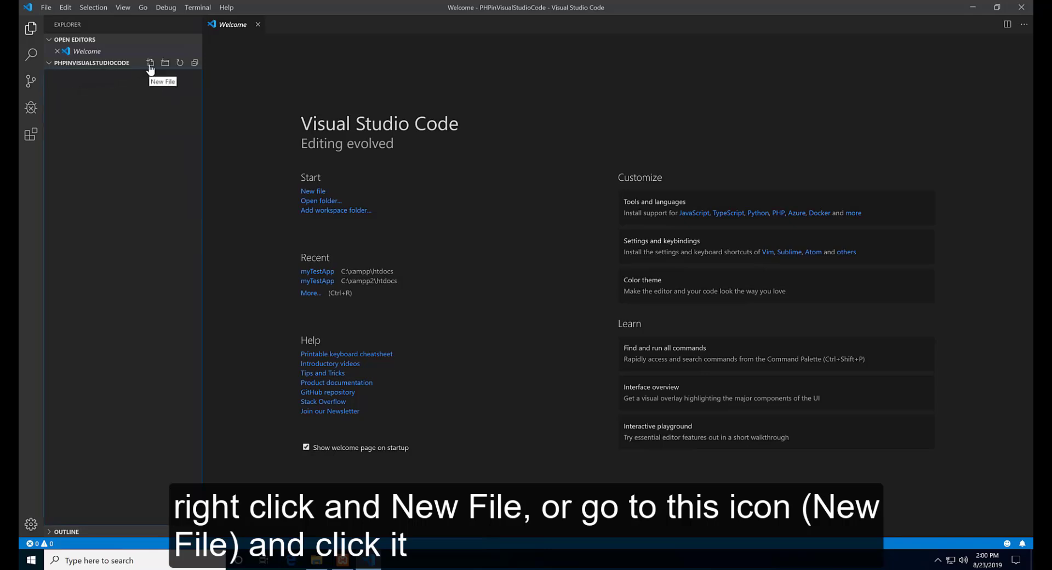
Create a new file named index.php in the project folder.
left_click(151, 63)
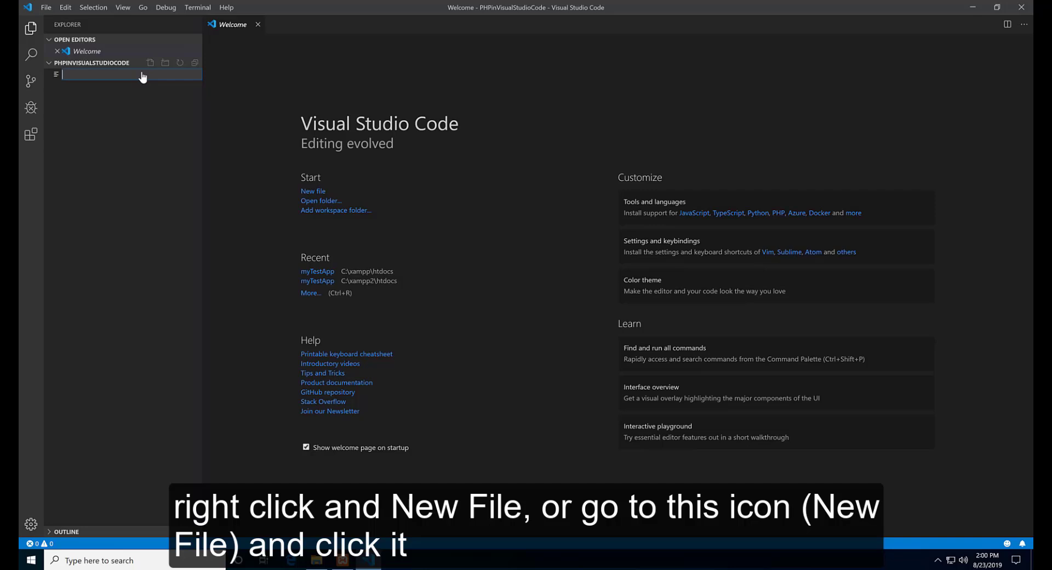
type("inde")
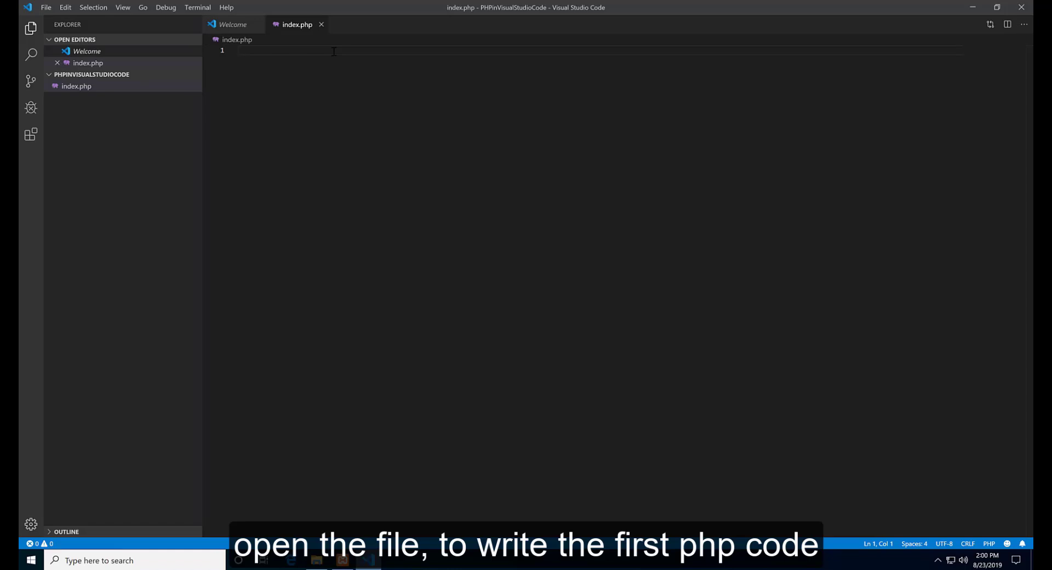
Write <?php phpinfo(); ?> into index.php, accepting the phpinfo suggestion.
type("<")
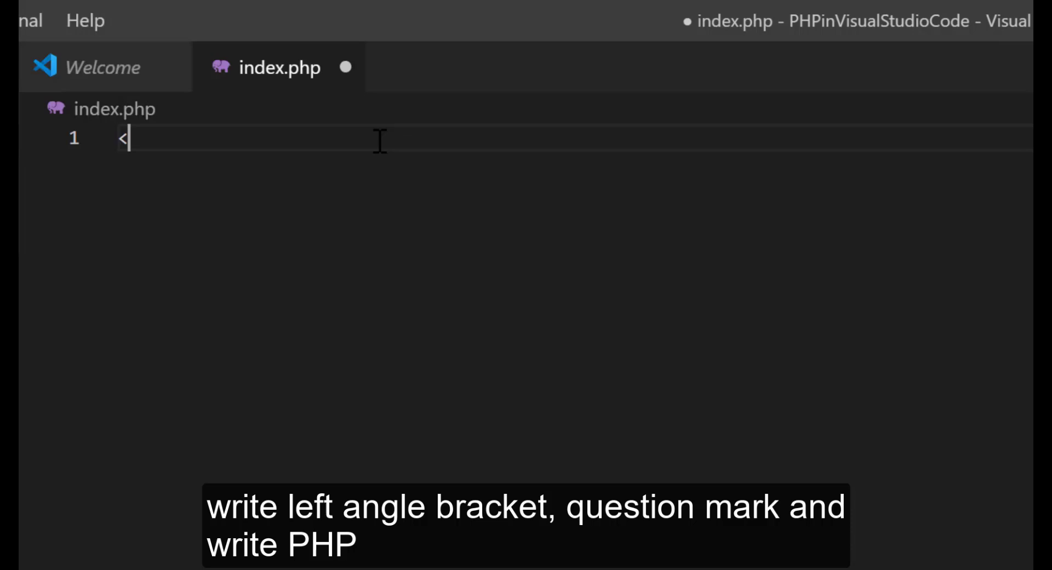
type("?")
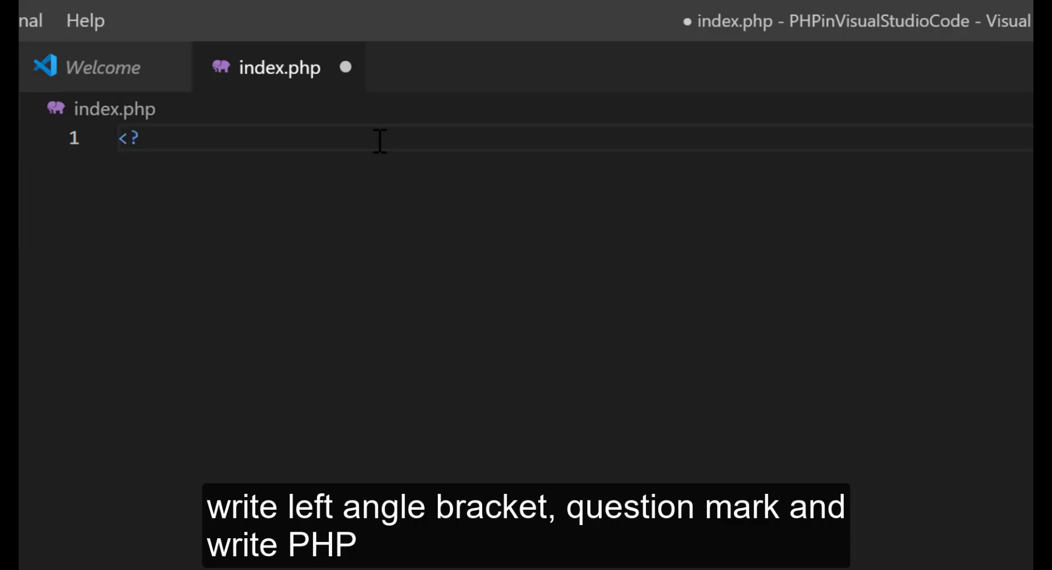
type("php")
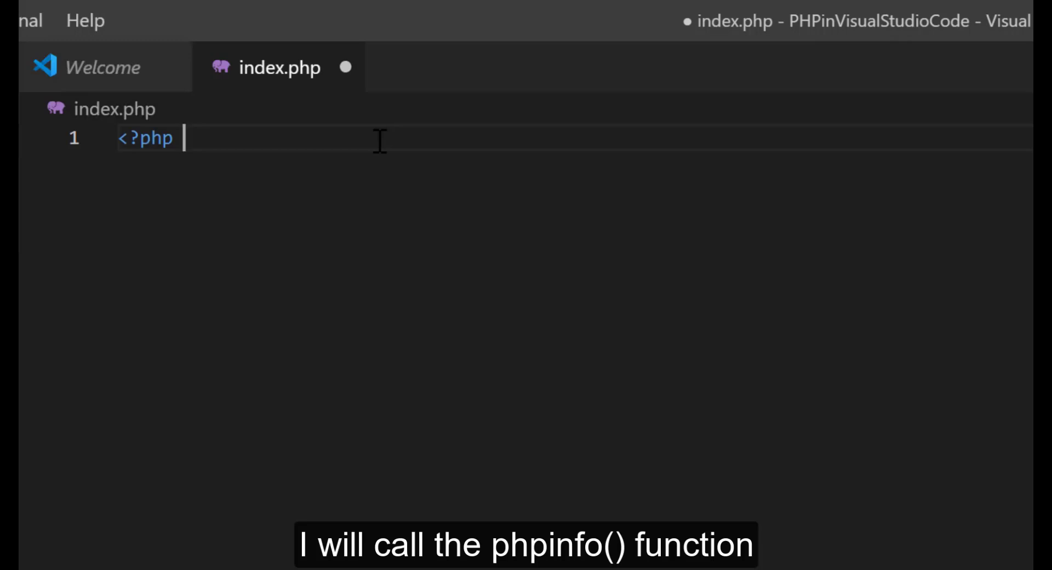
type("ph")
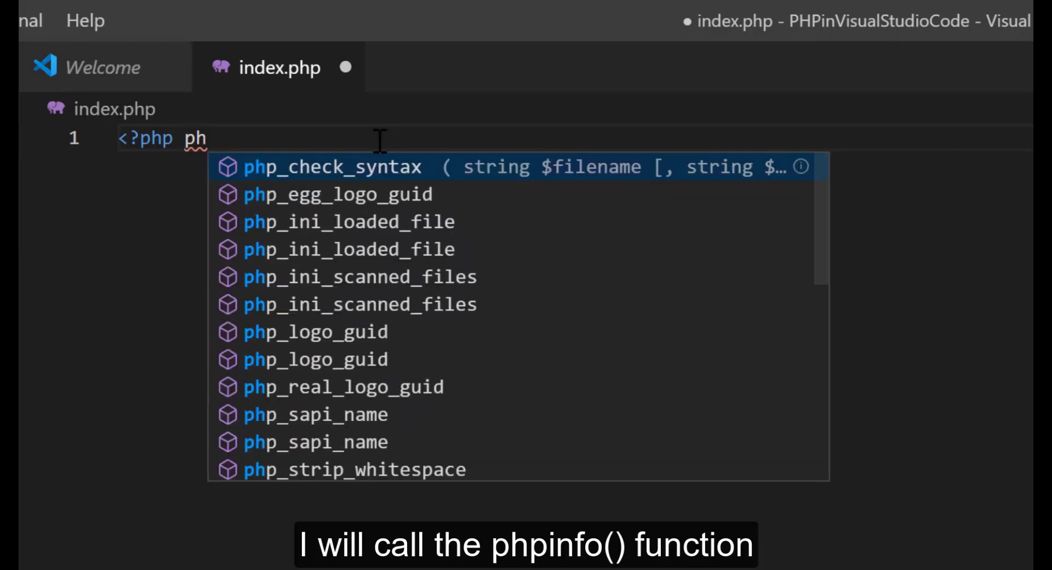
type("info(")
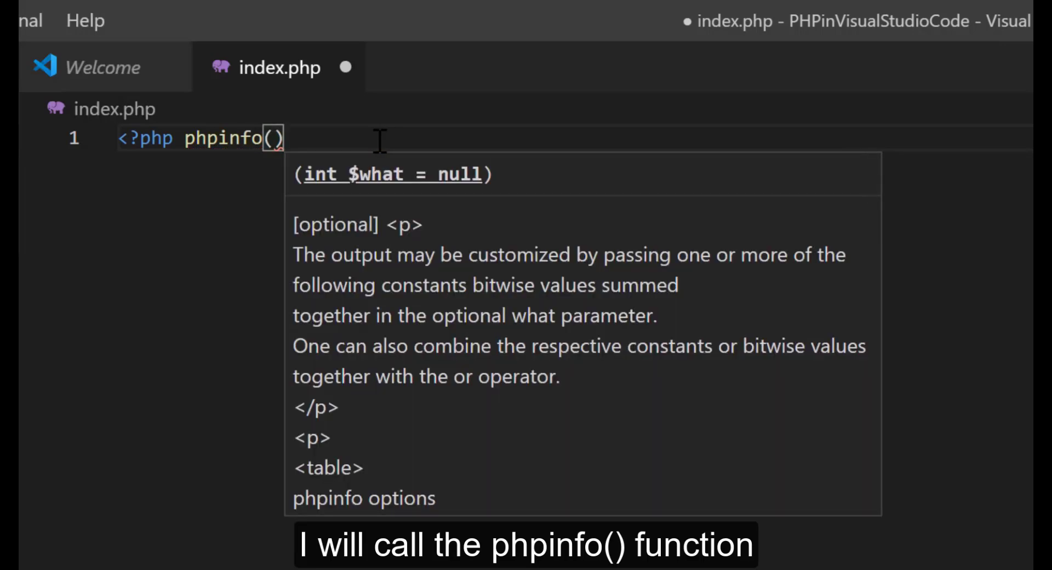
type(";")
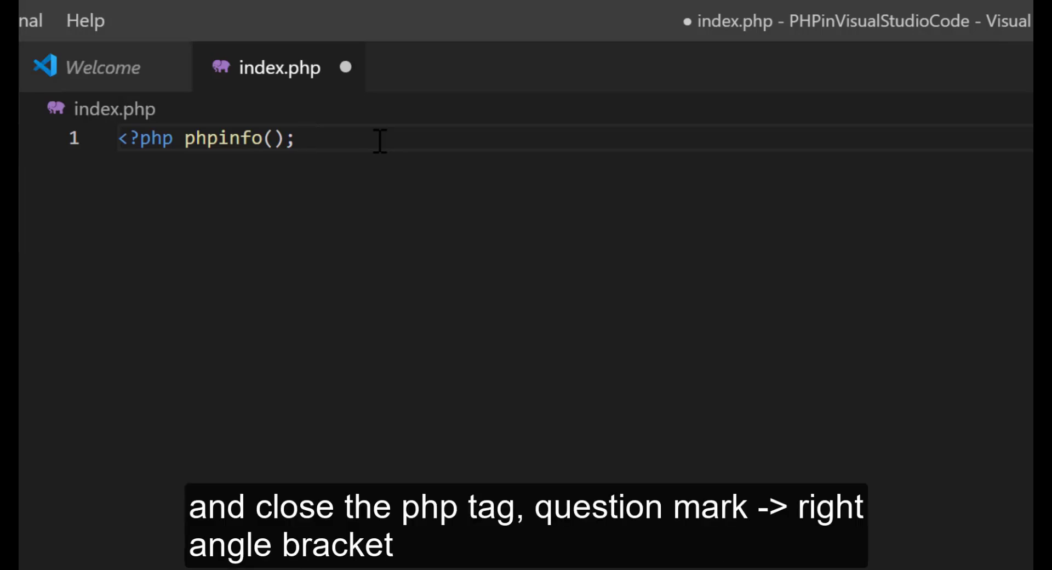
type("?>")
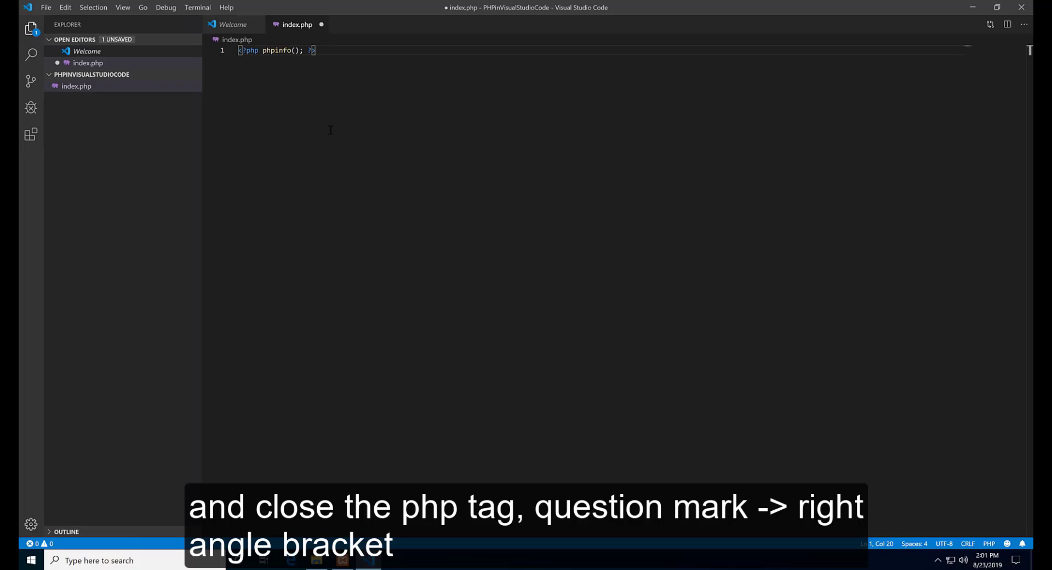
mouse_move(342, 560)
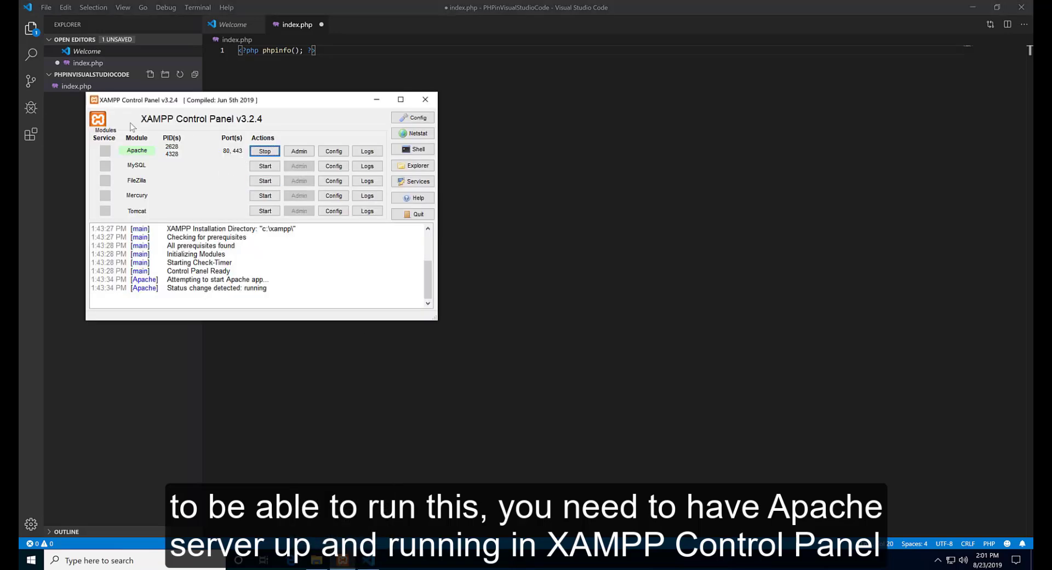
mouse_move(195, 129)
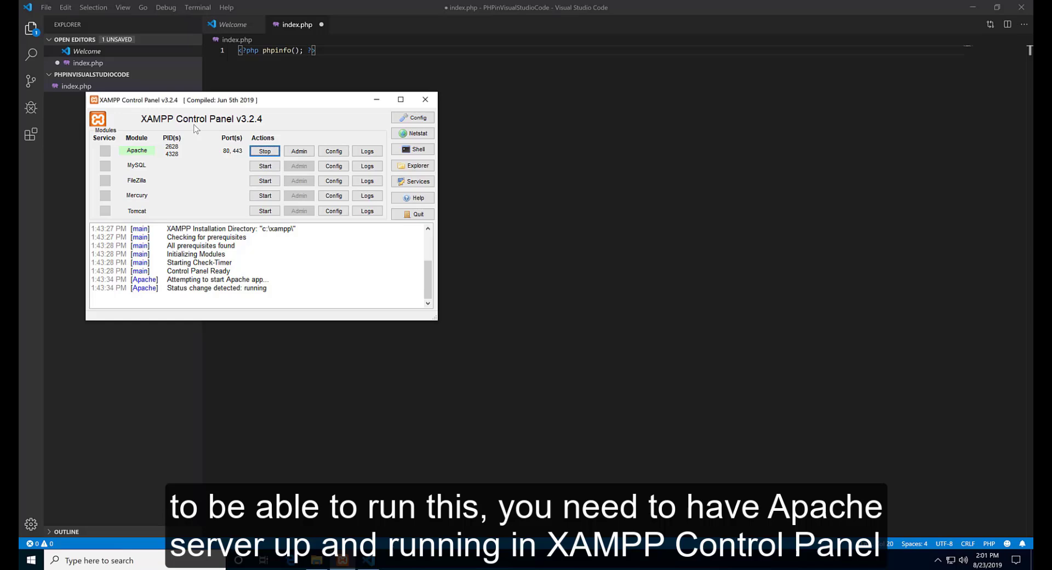
mouse_move(215, 141)
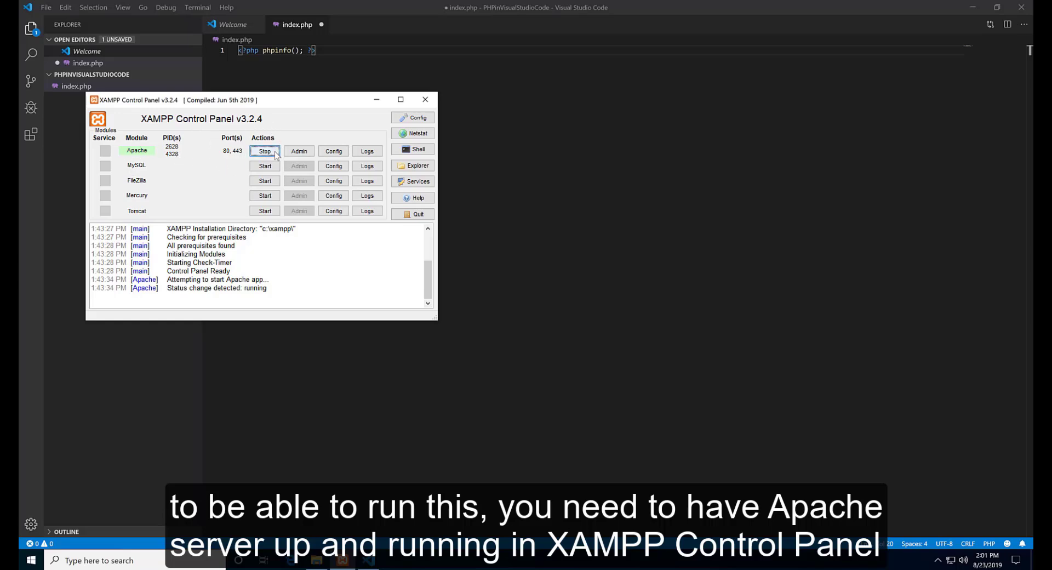
Stop the Apache service and close the XAMPP Control Panel window.
left_click(264, 150)
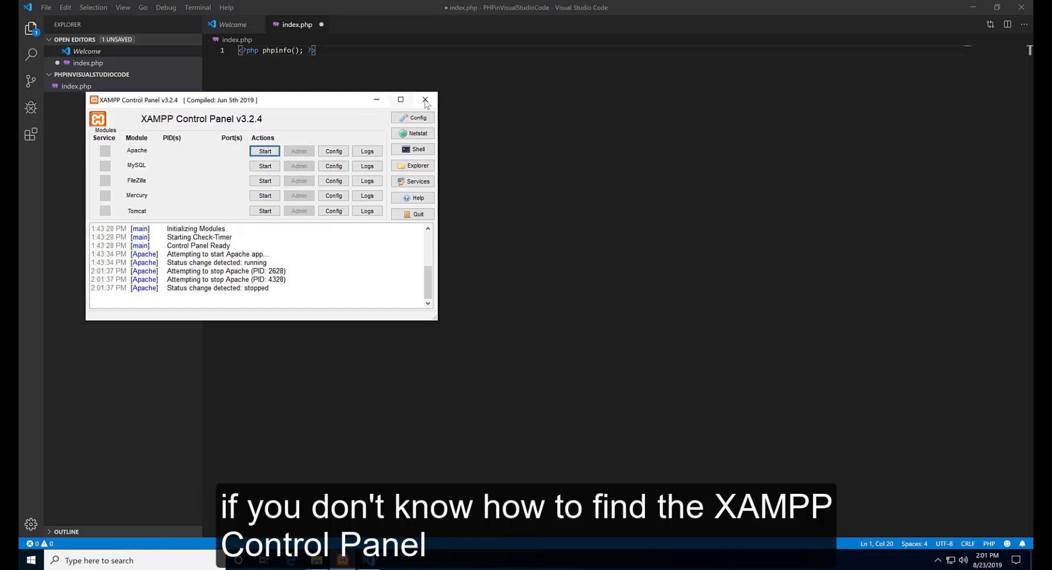
mouse_move(425, 99)
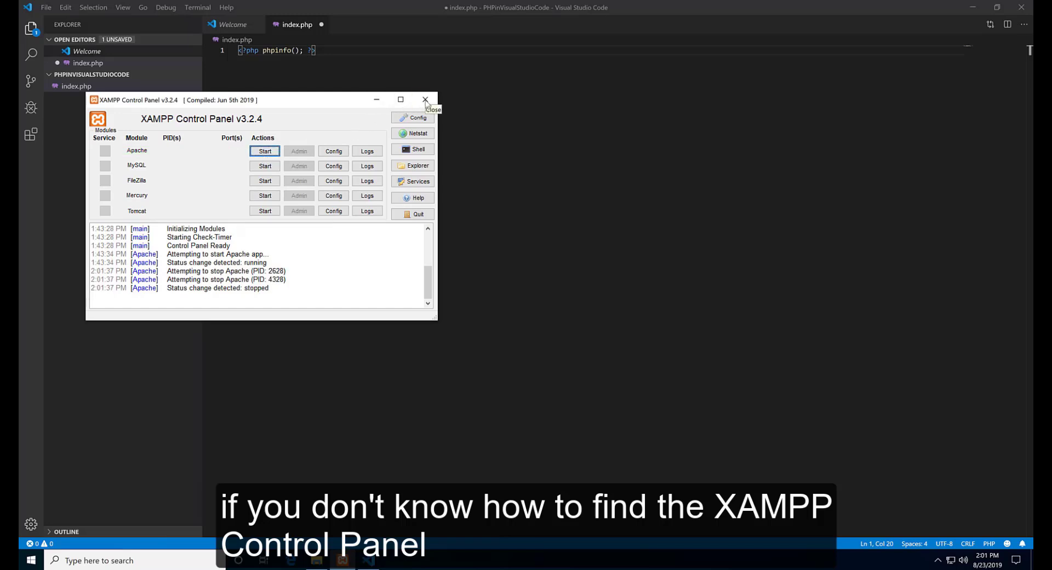
left_click(424, 100)
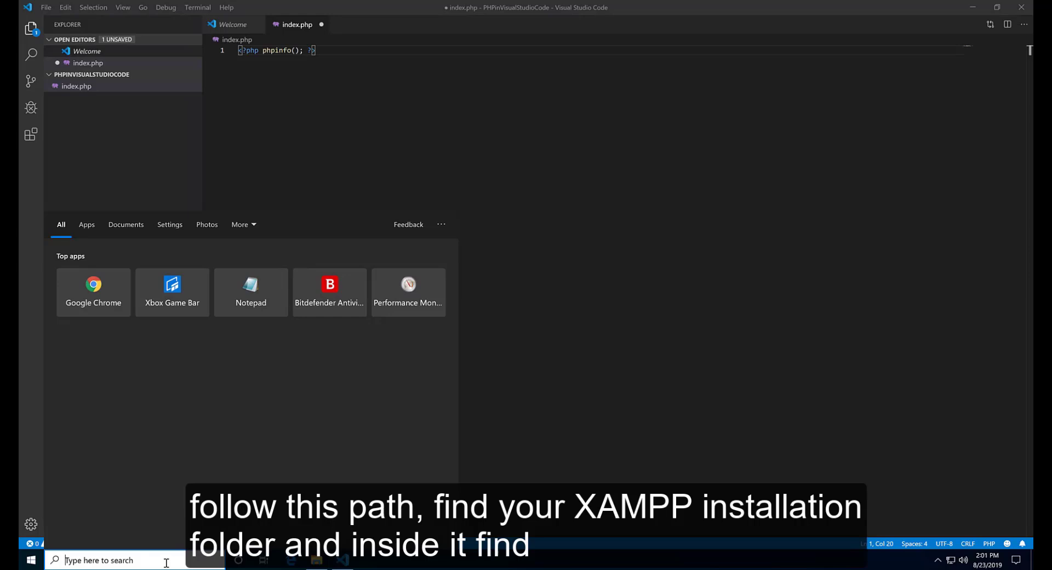
Open C:\xampp in File Explorer and launch xampp-control.
type("pc")
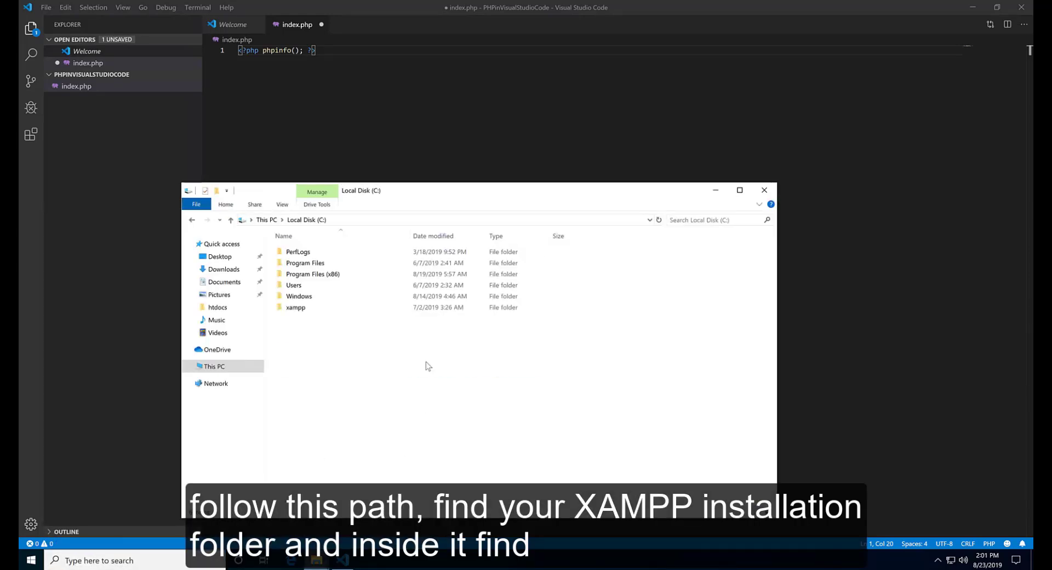
double_click(295, 308)
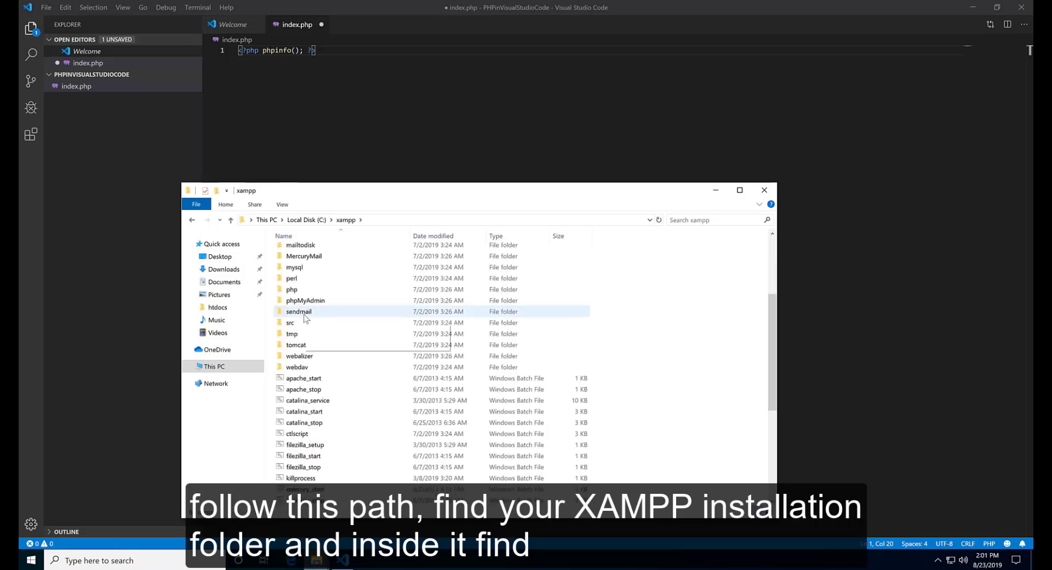
scroll("down", 3)
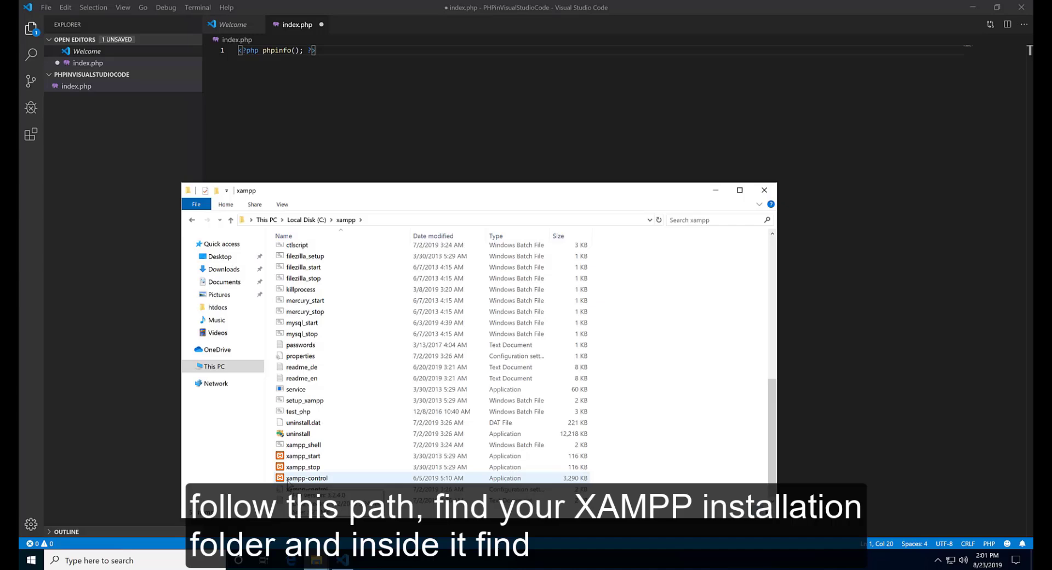
double_click(306, 477)
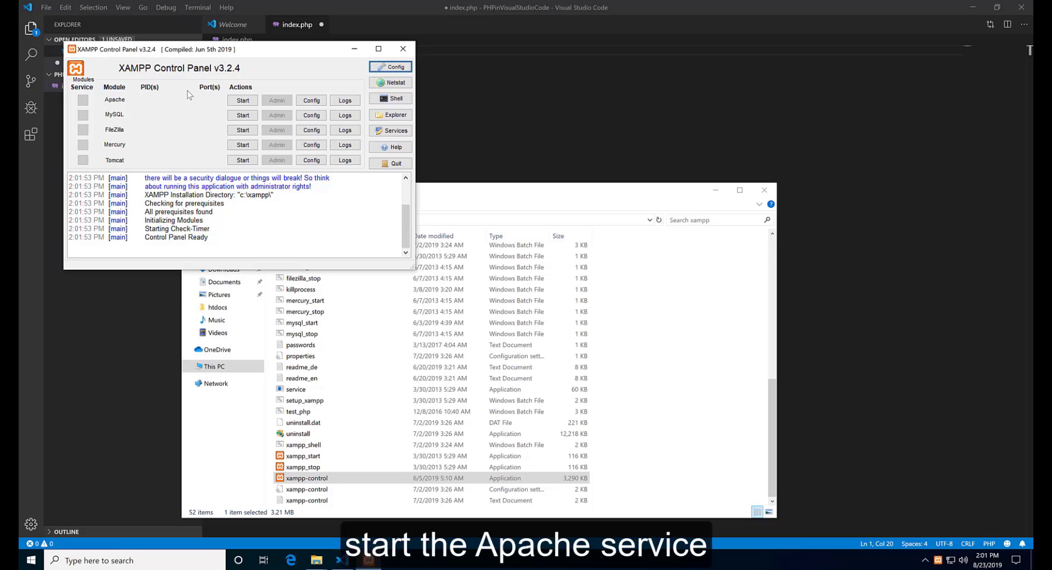
mouse_move(101, 98)
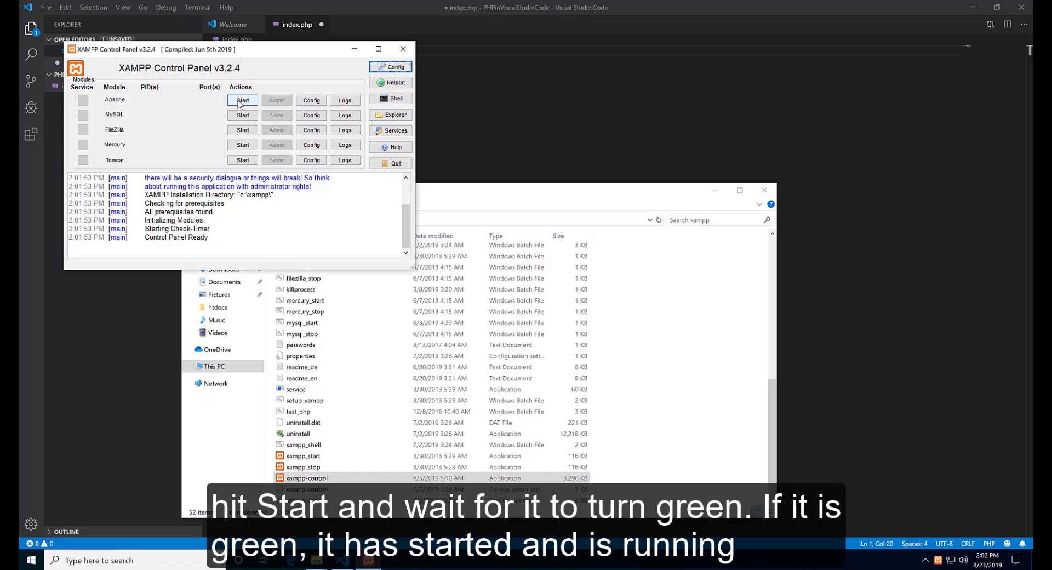
Start Apache, then minimize the XAMPP Control Panel and the xampp folder window.
left_click(242, 100)
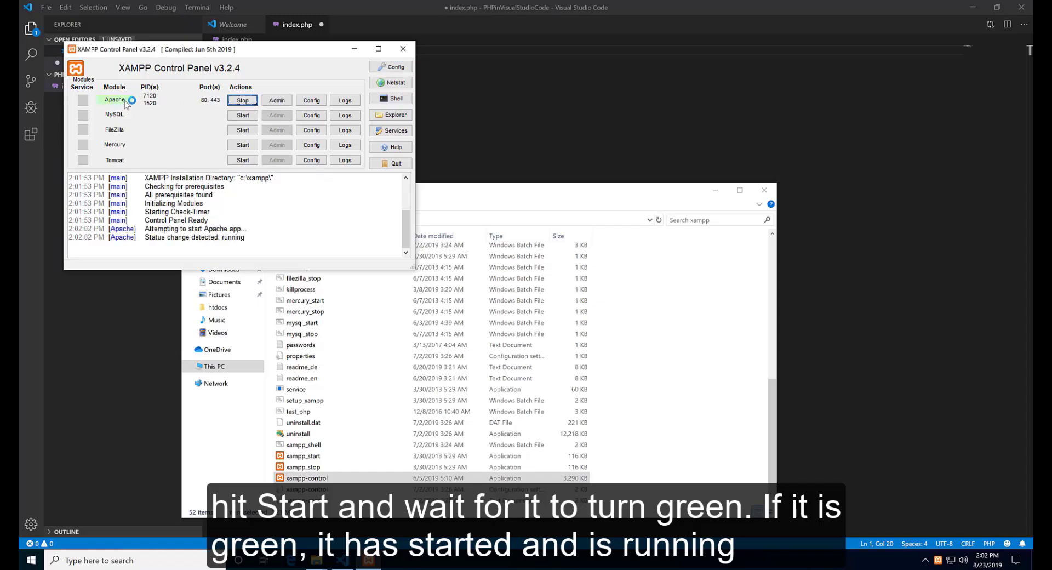
mouse_move(109, 109)
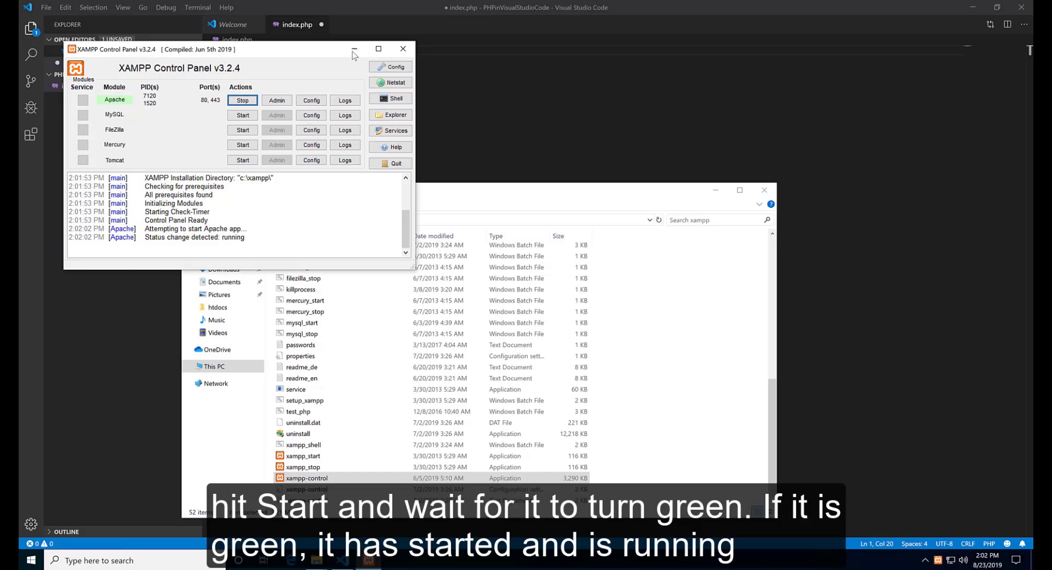
left_click(354, 49)
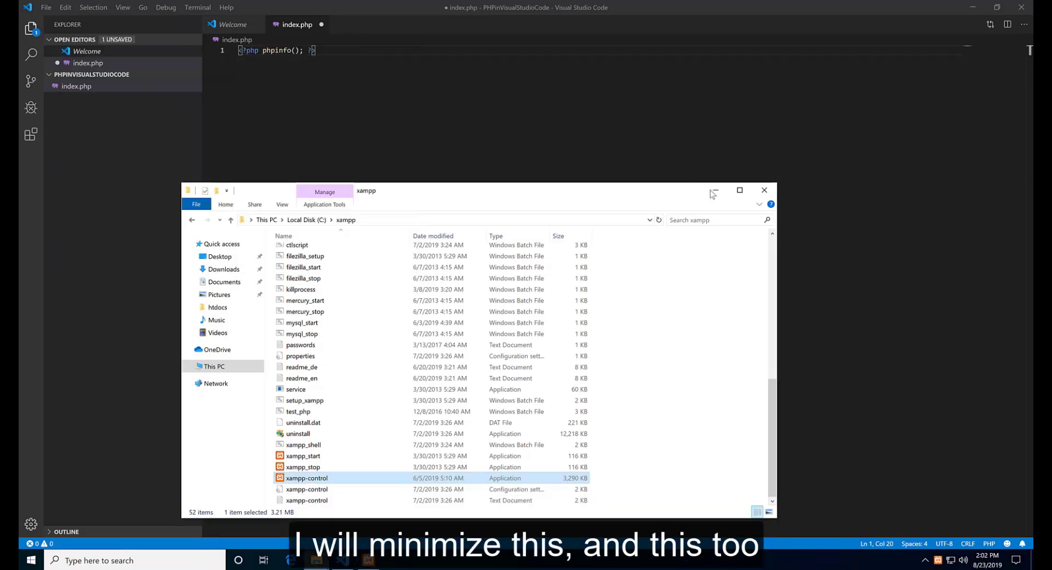
left_click(713, 190)
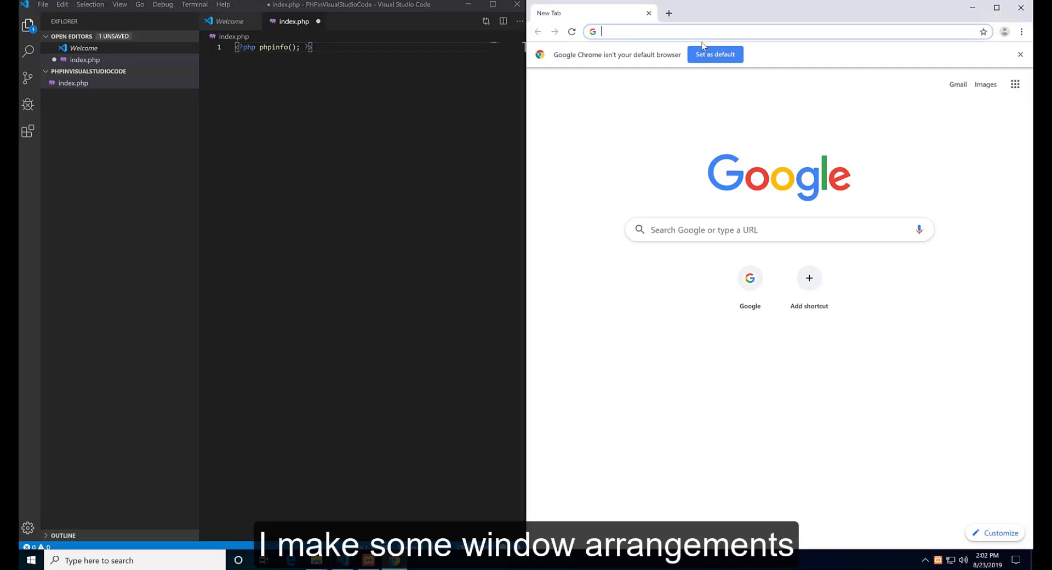
Load localhost/PHPinVisualStudioCode/index.php in Chrome, which shows a blank page.
type("localhost")
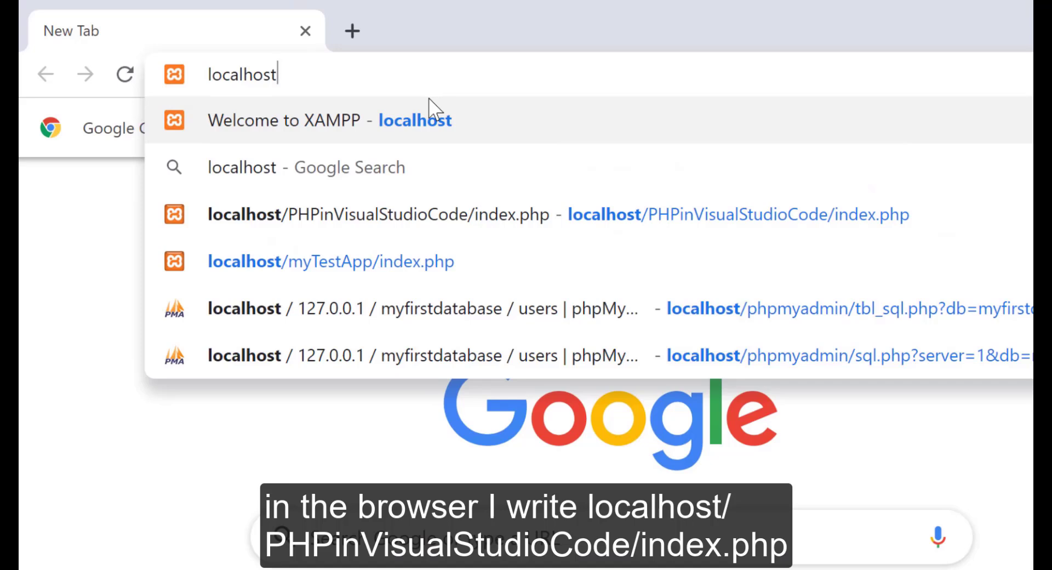
type("/")
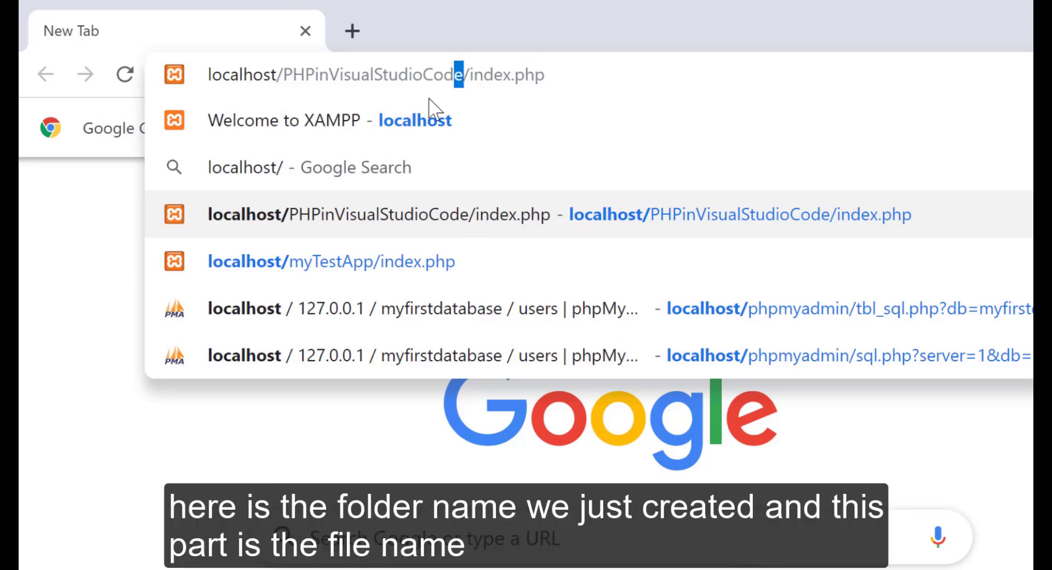
double_click(373, 74)
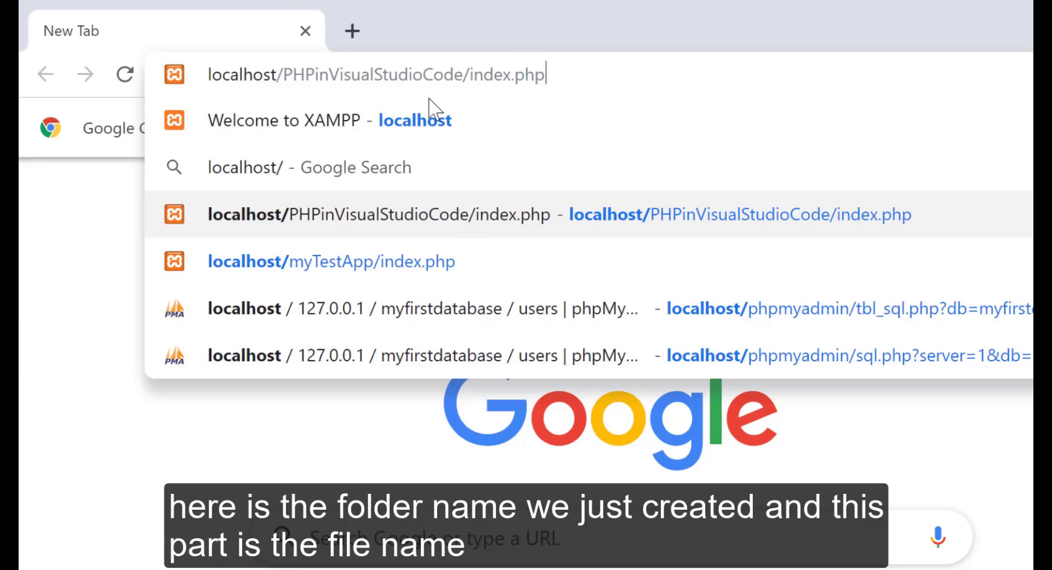
double_click(506, 75)
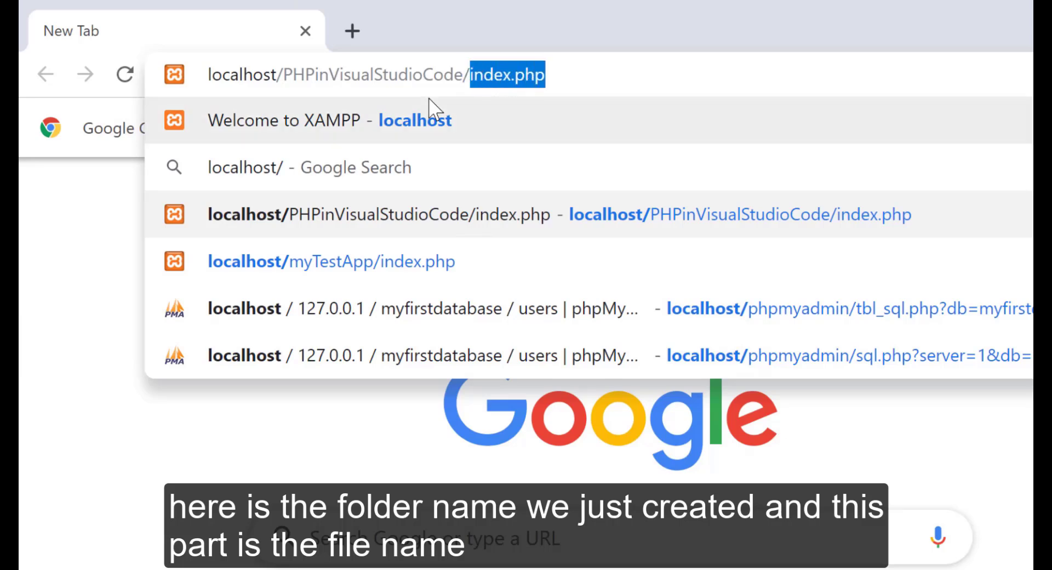
key("Return")
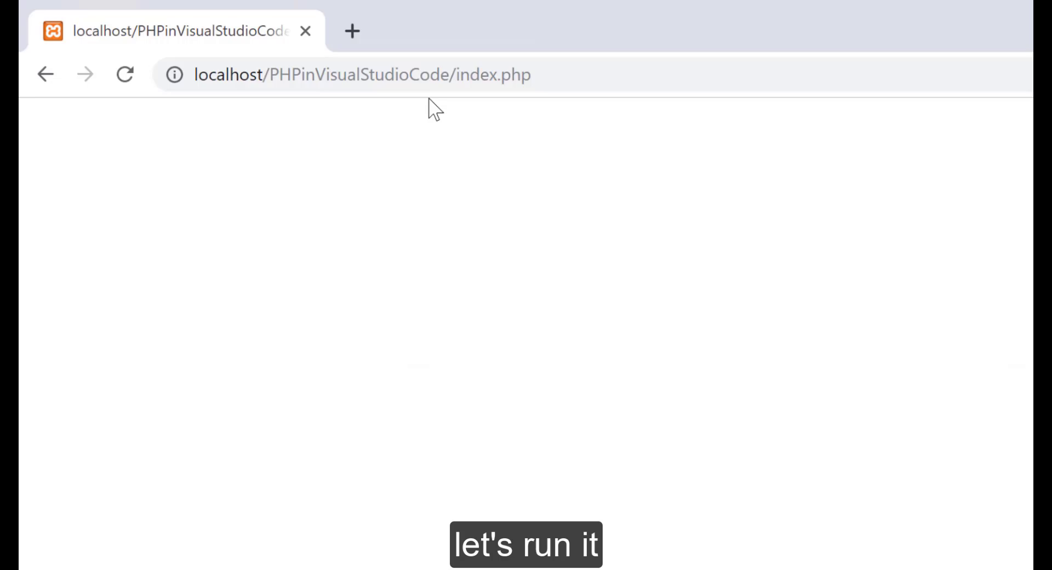
left_click(363, 75)
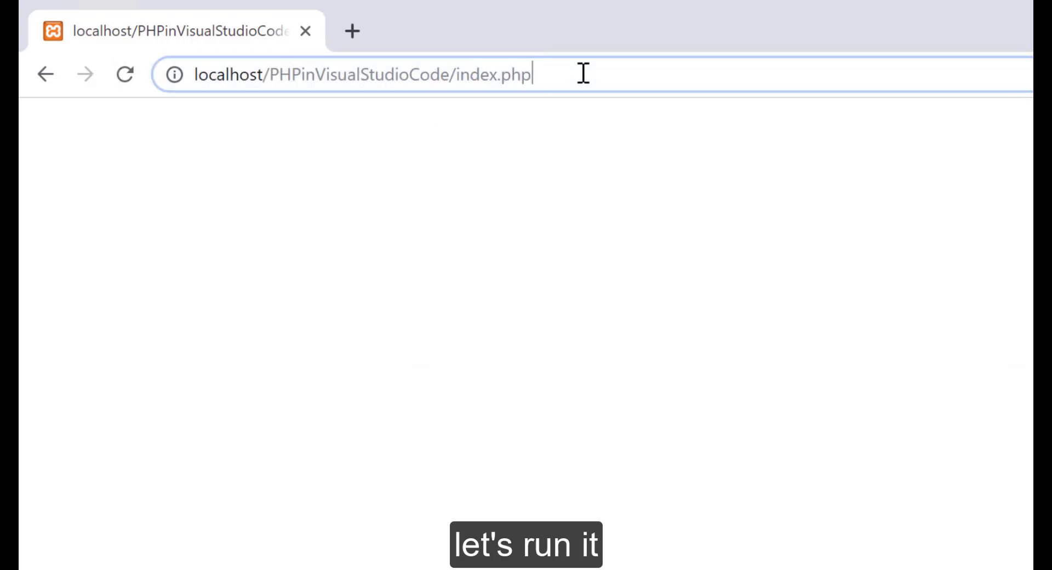
left_click(124, 74)
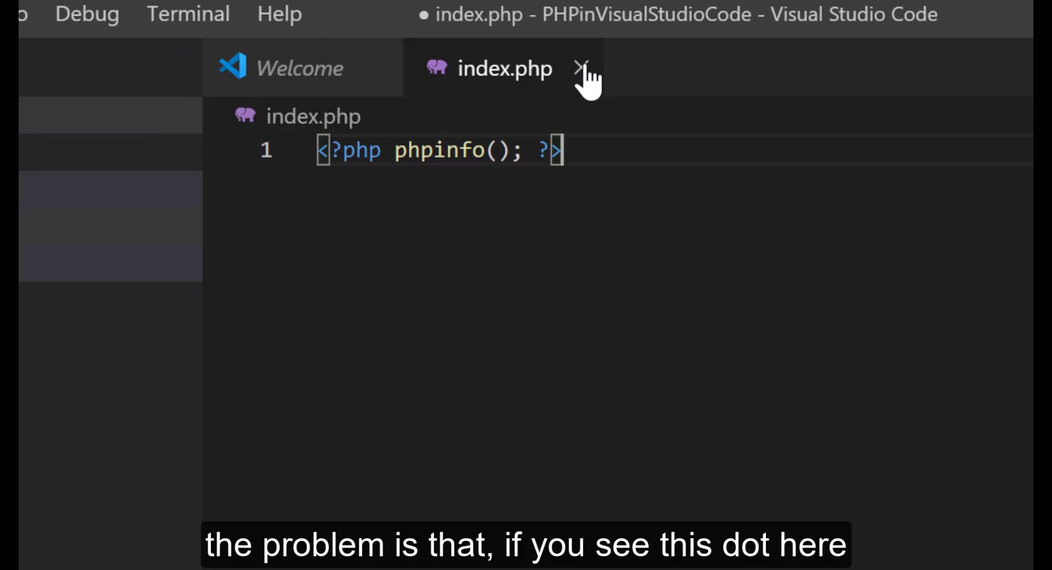
mouse_move(582, 69)
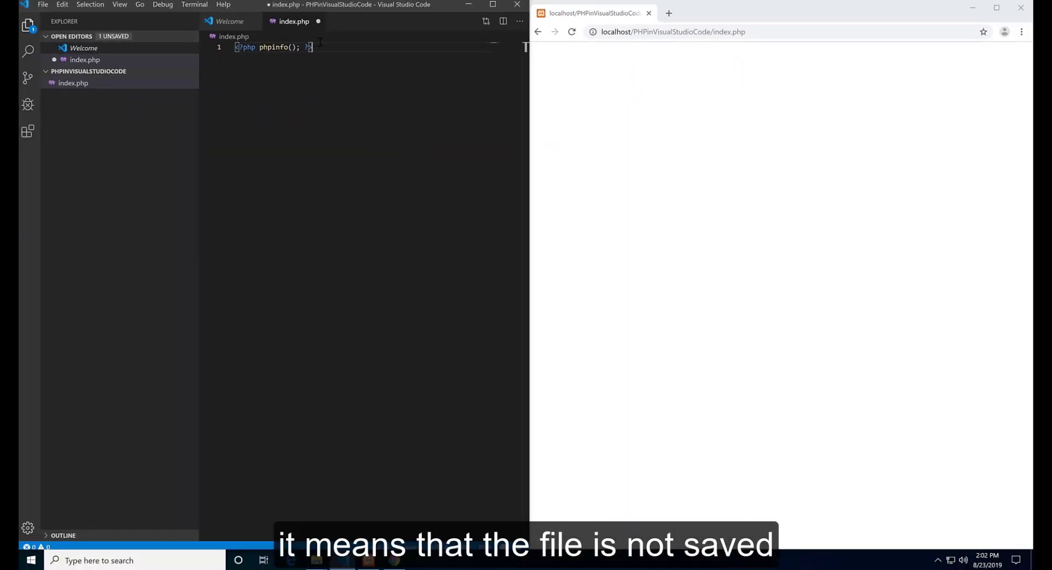
Save index.php with Ctrl+S and reload Chrome to show the PHP Version 7.3.6 info page.
key("ctrl+s")
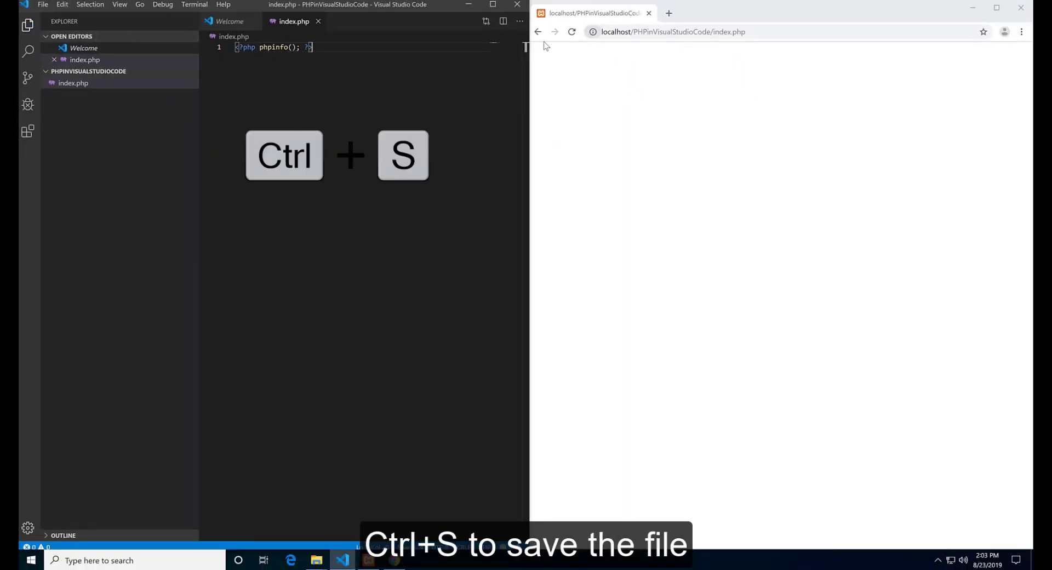
left_click(571, 31)
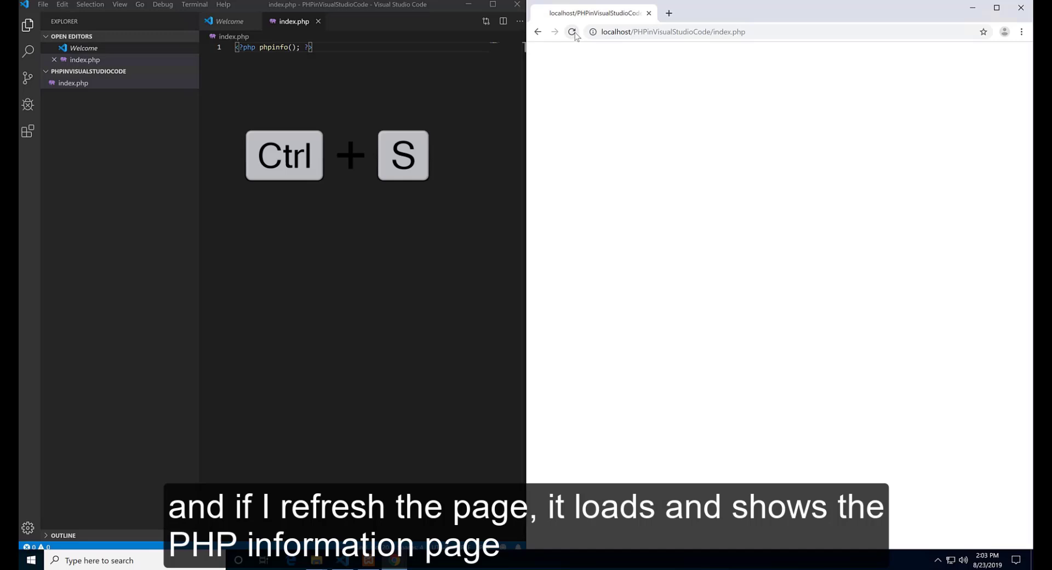
left_click(571, 32)
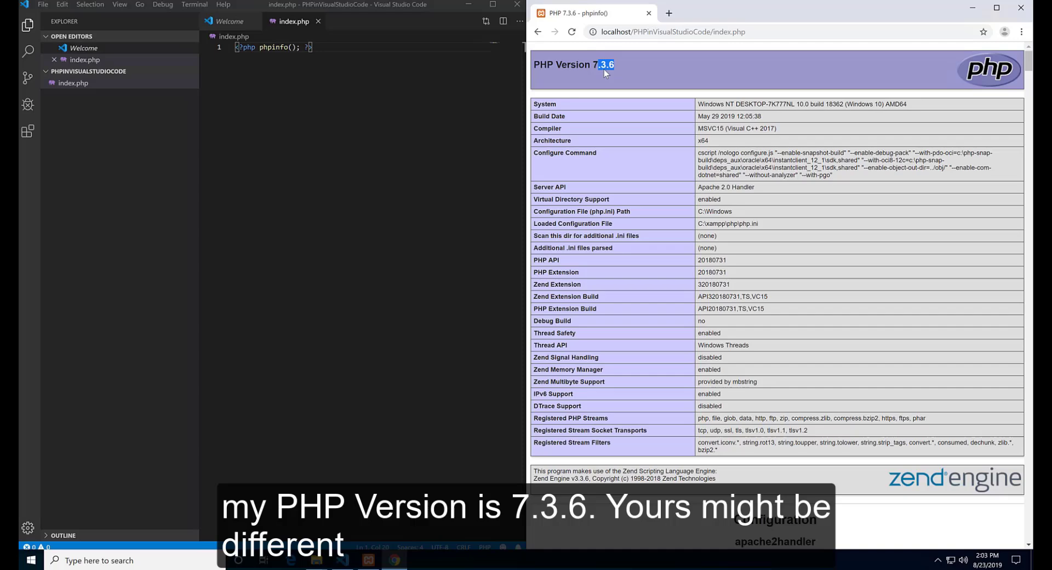
mouse_move(631, 72)
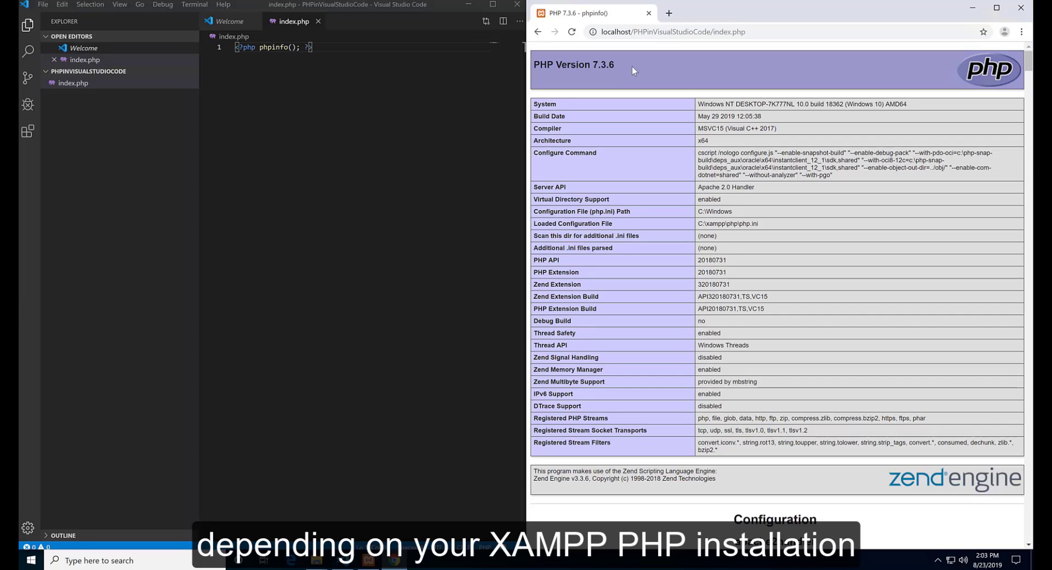
mouse_move(663, 60)
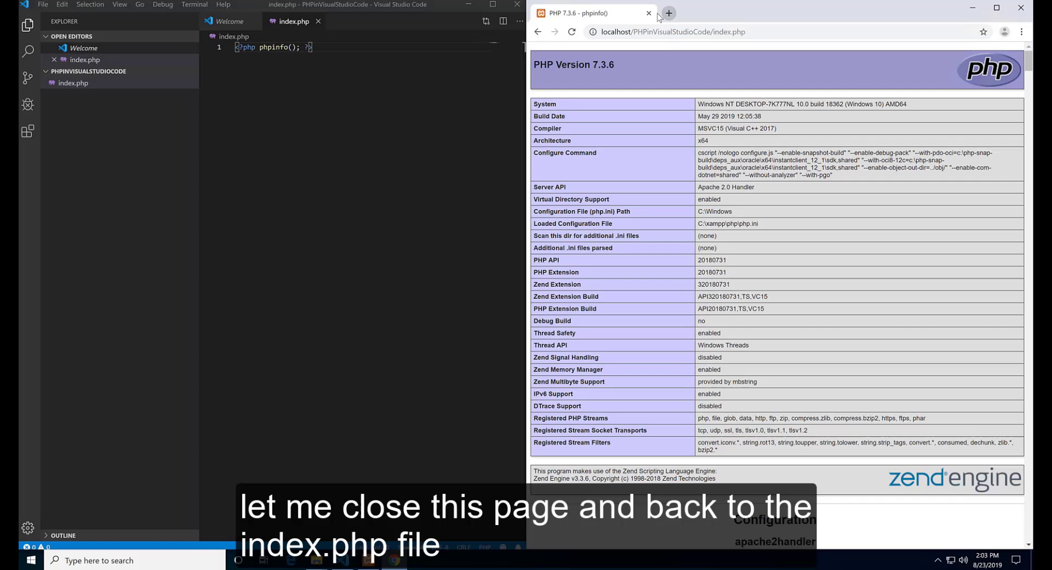
Close the phpinfo tab and write echo "Hello there!"; inside the PHP block of index.php.
left_click(648, 14)
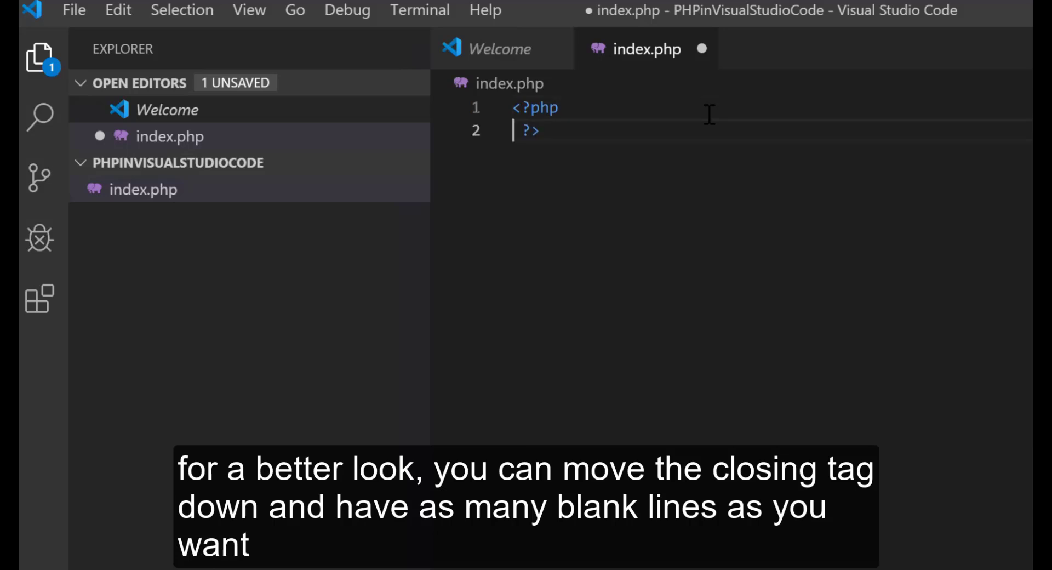
key("Enter")
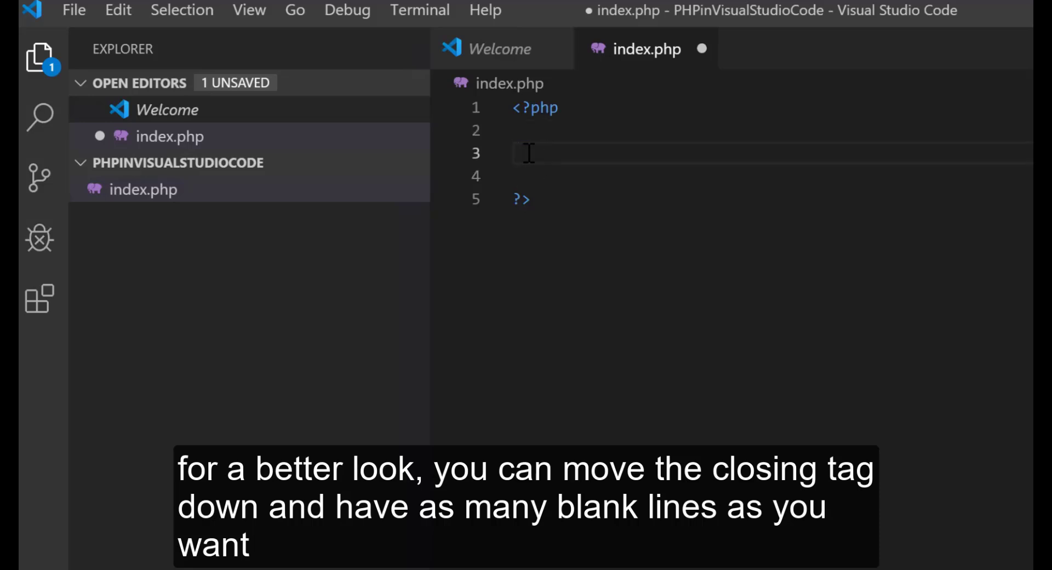
mouse_move(599, 154)
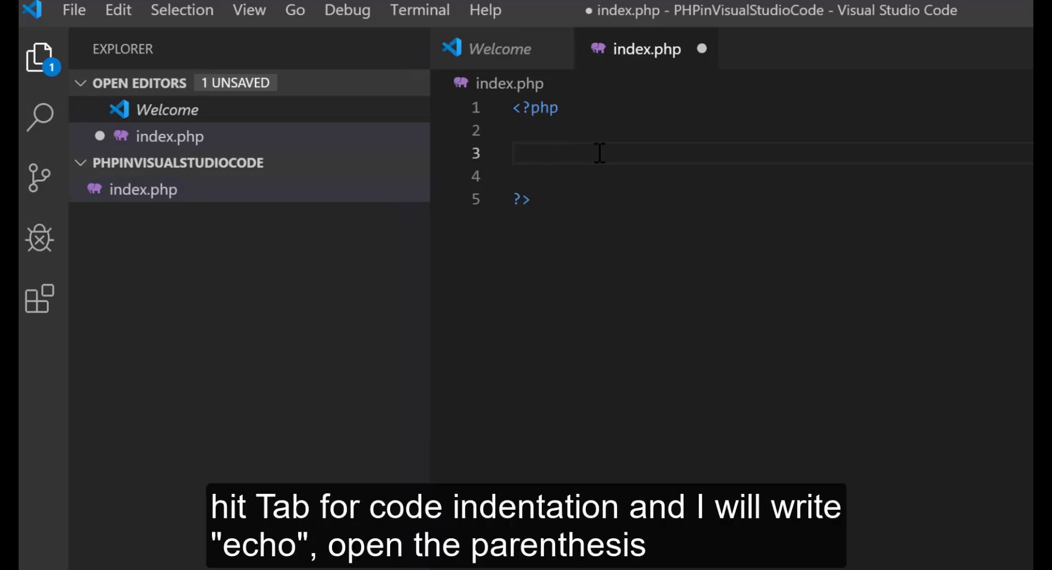
type("echo \"")
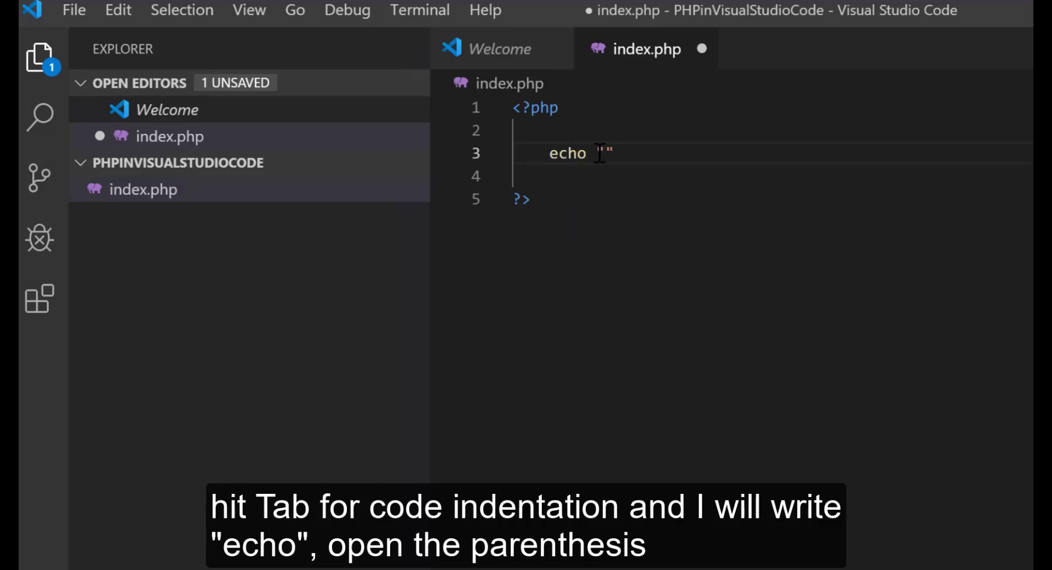
type("He")
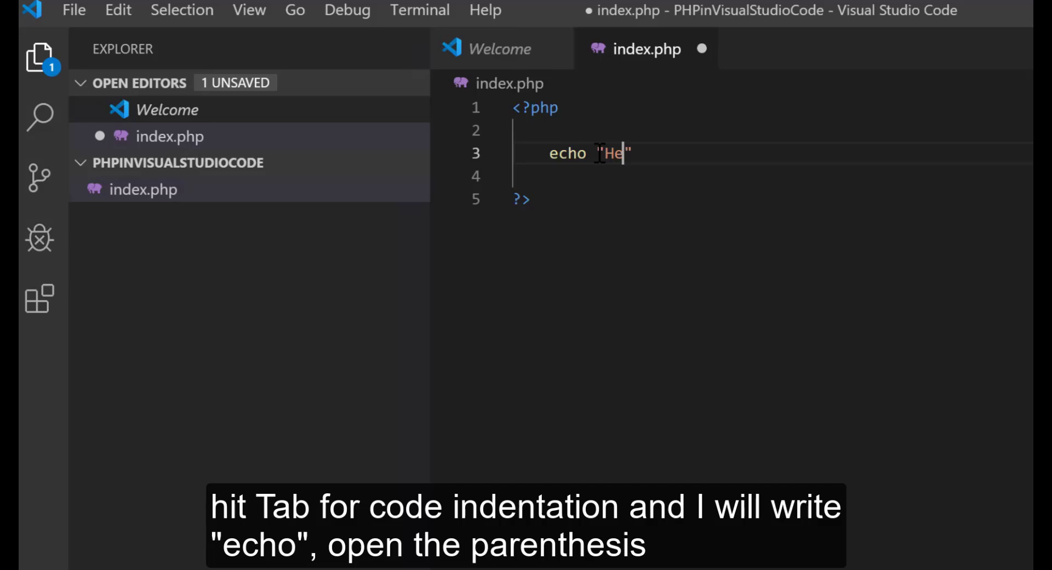
type("llo Th")
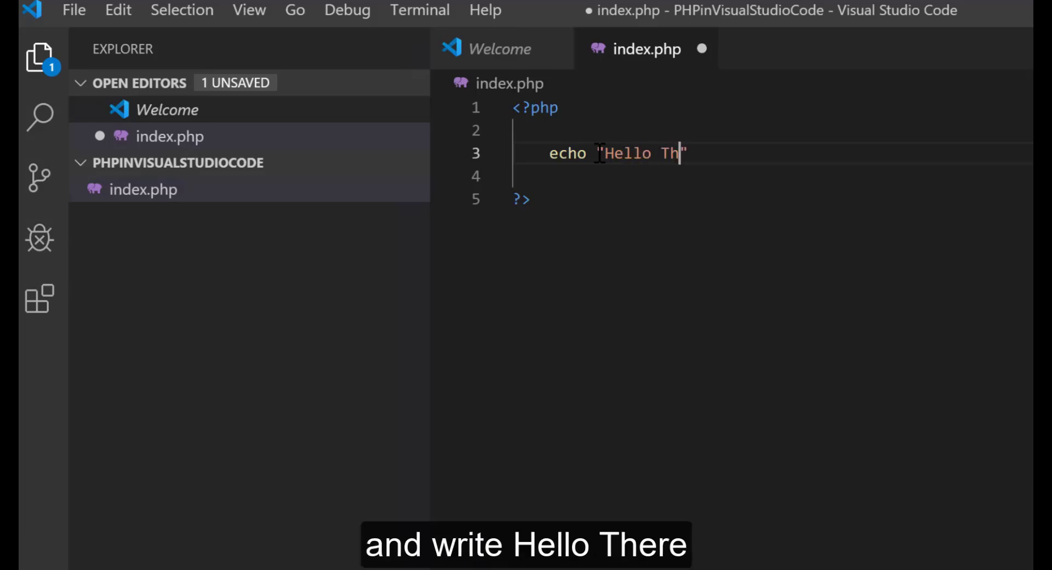
type("ere!")
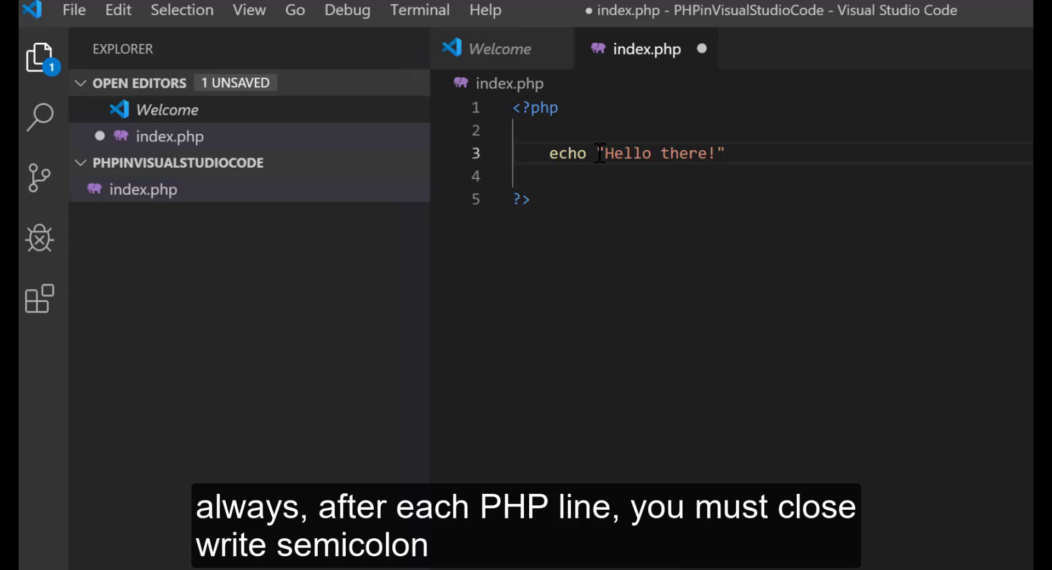
left_click(724, 153)
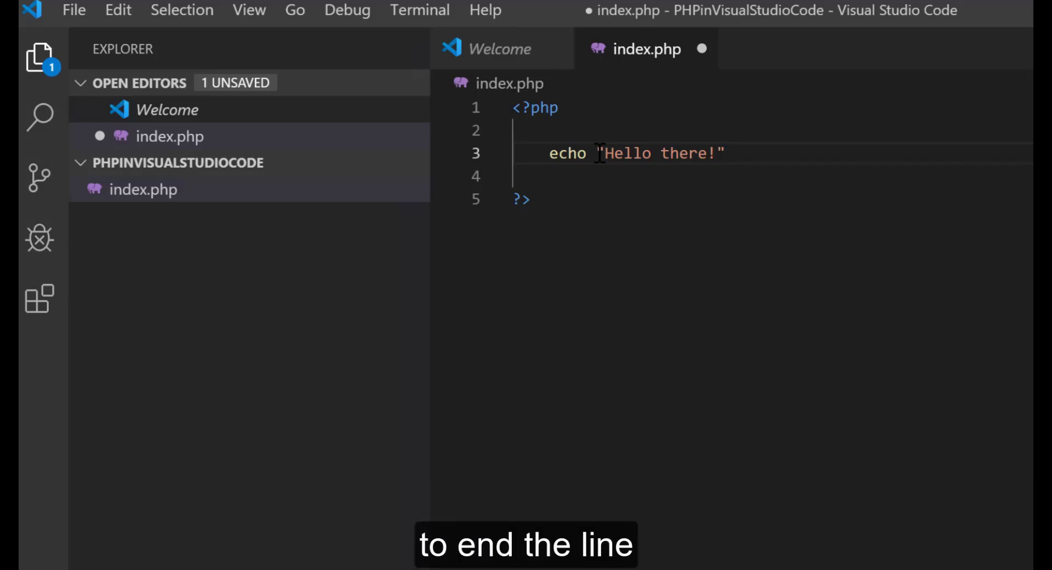
type(";")
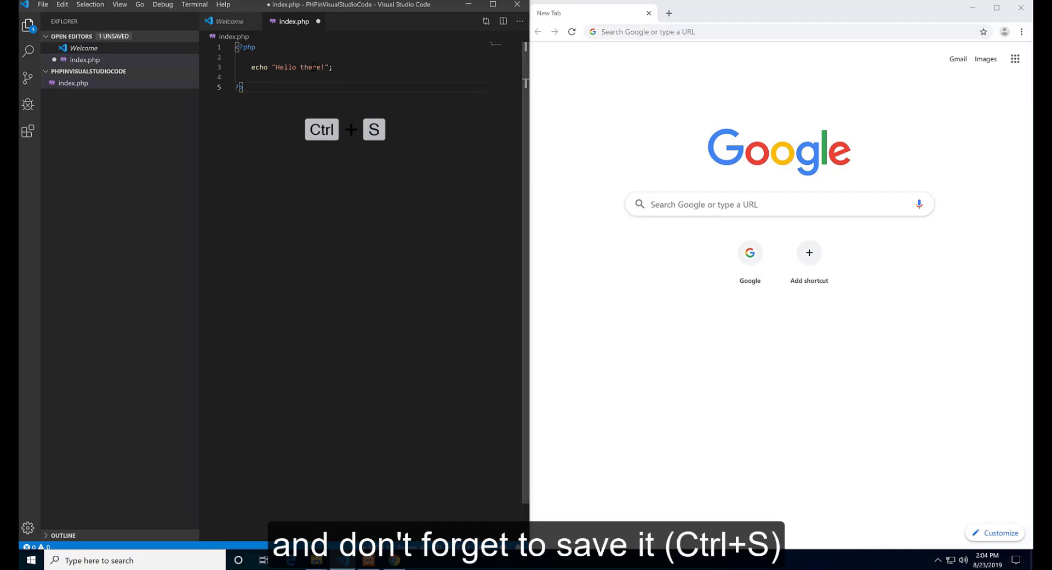
Save index.php and reopen localhost/PHPinVisualStudioCode/index.php, now showing Hello there!
key("ctrl+s")
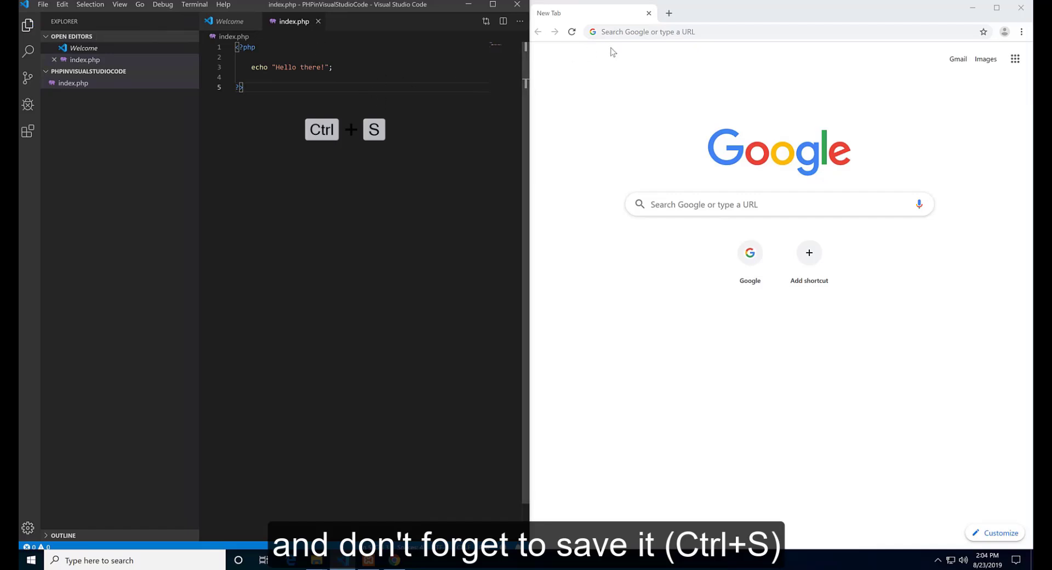
type("localhost/")
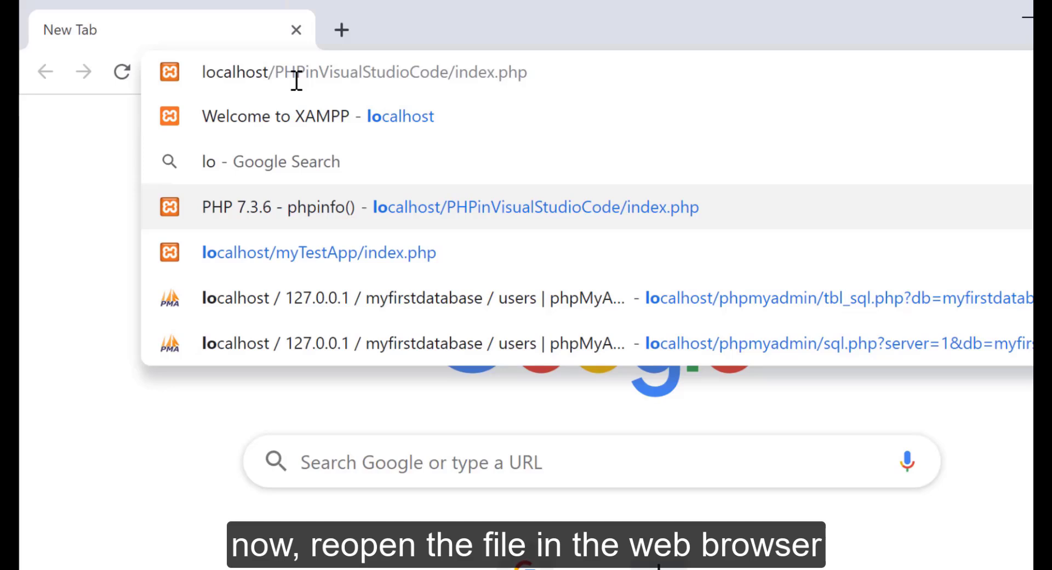
left_click(363, 73)
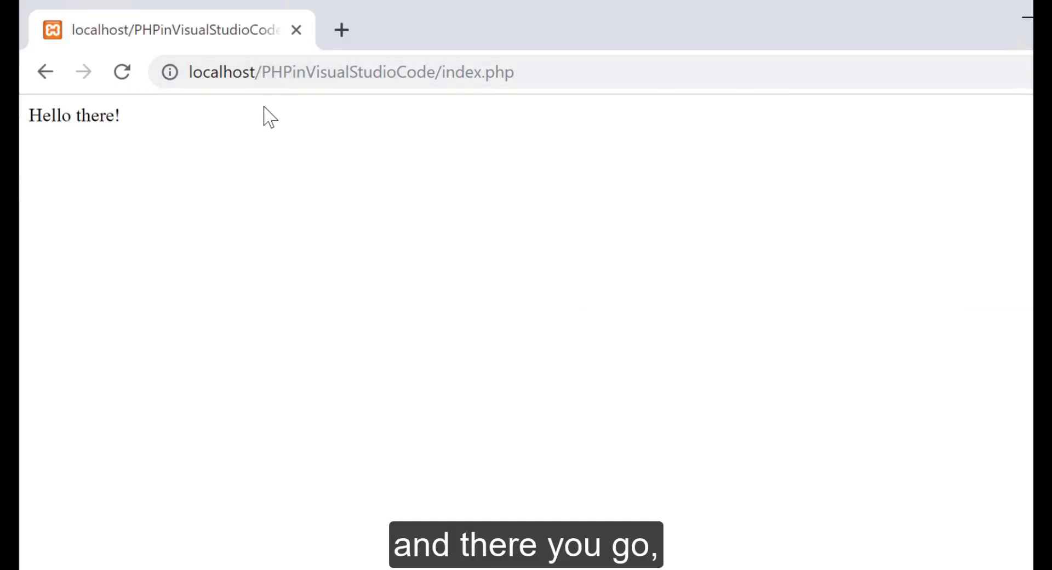
double_click(74, 115)
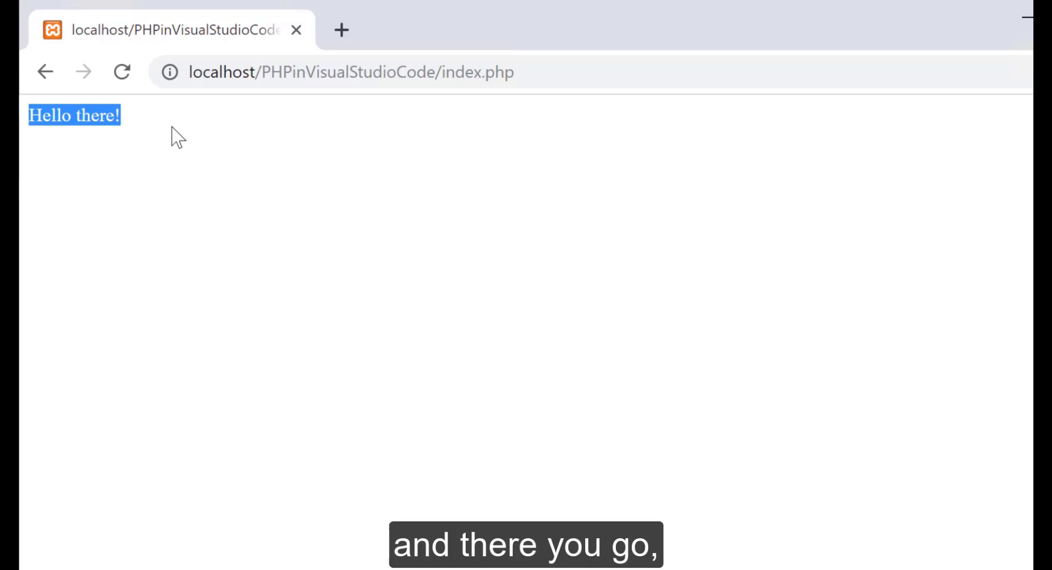
mouse_move(190, 142)
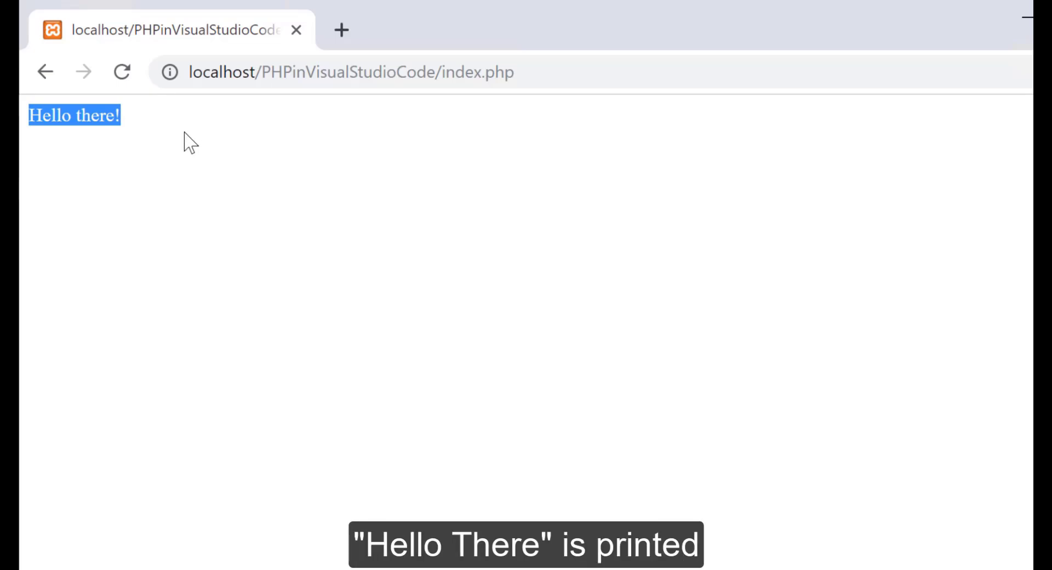